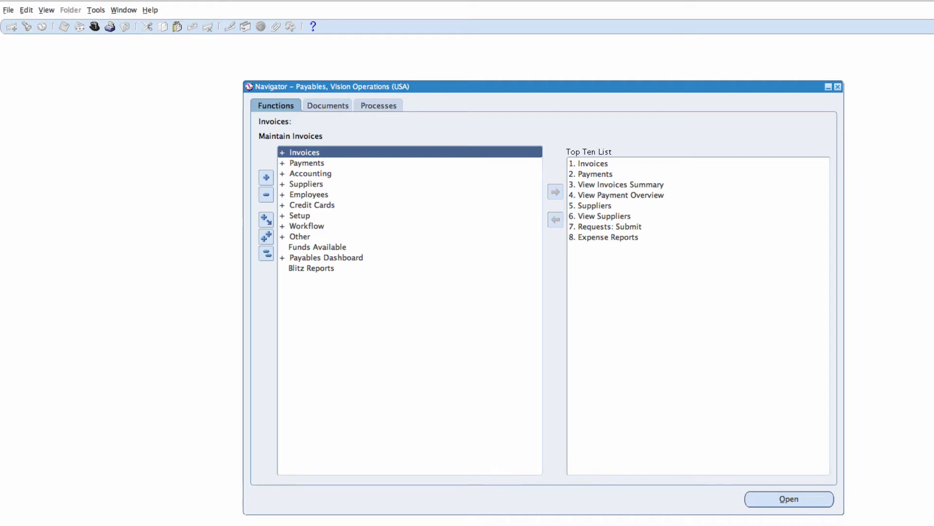
mouse_move(374, 93)
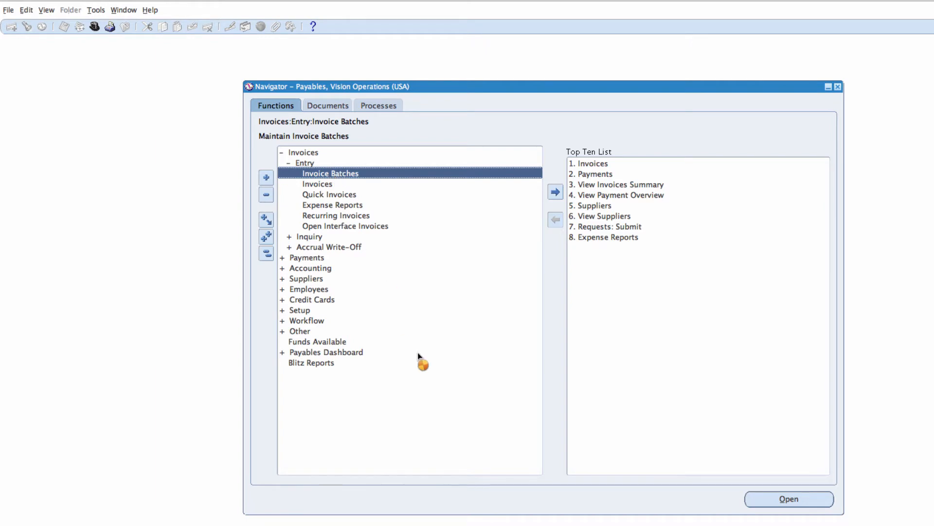
Start a new invoice batch named EYE-BATCH with Standard invoice type.
click(787, 498)
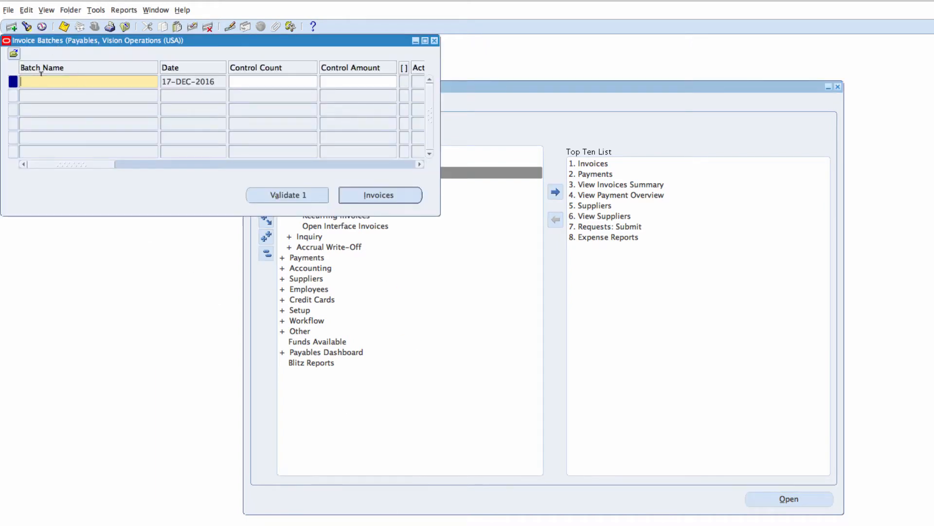
text(E)
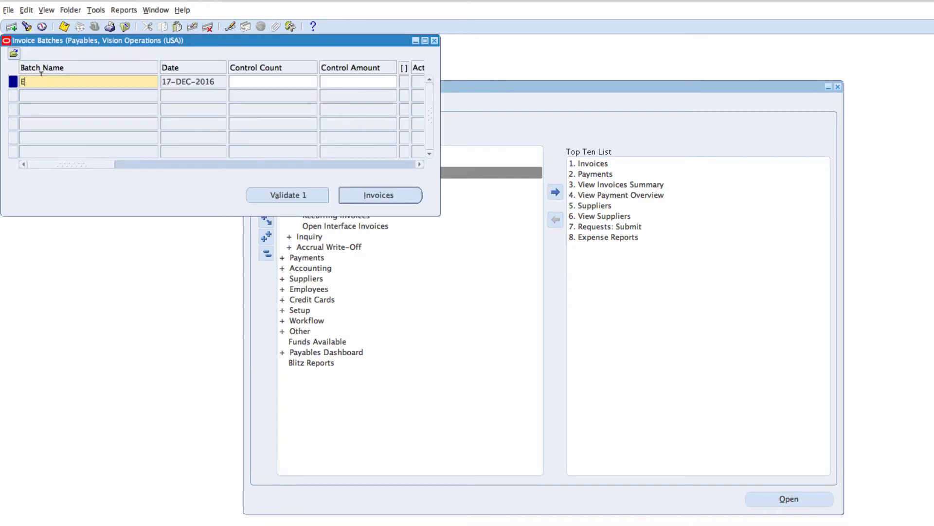
text(YE)
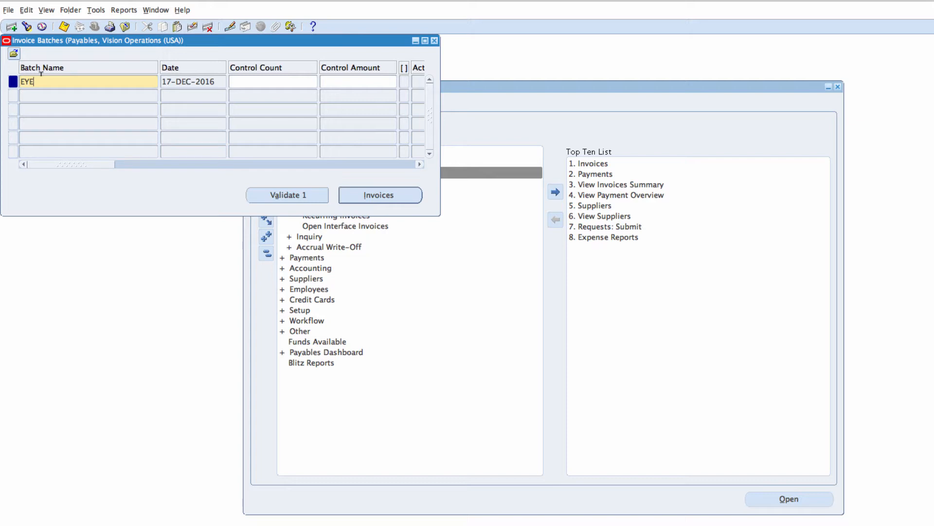
text(-BATCH)
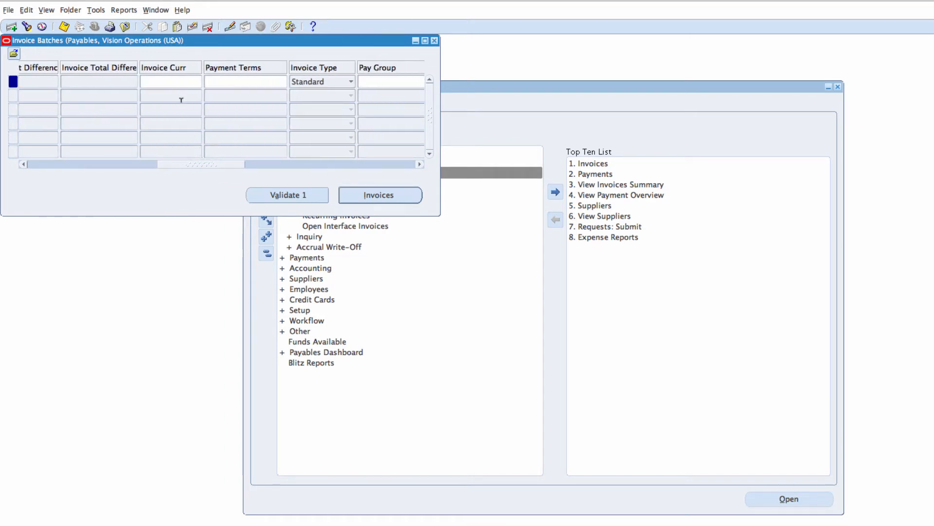
Set the batch's invoice currency to USD and payment terms to Immediate.
click(169, 80)
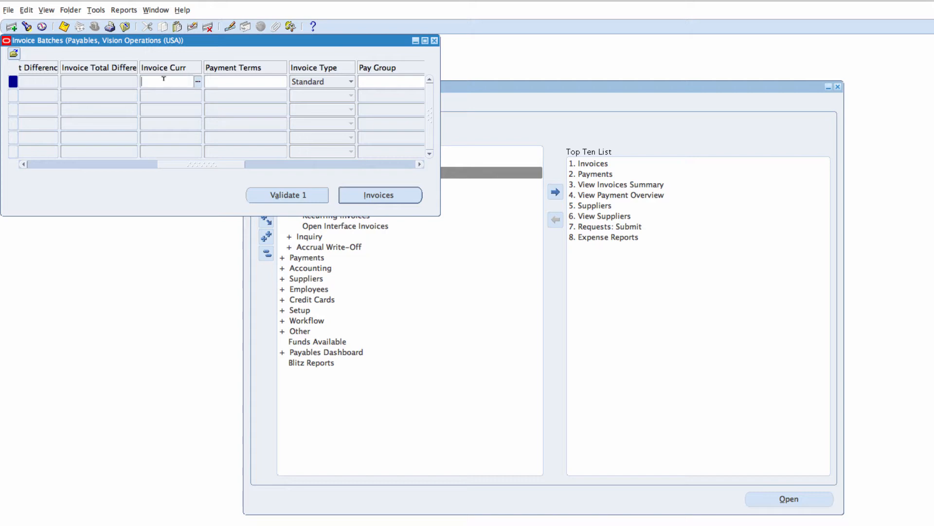
text(USD)
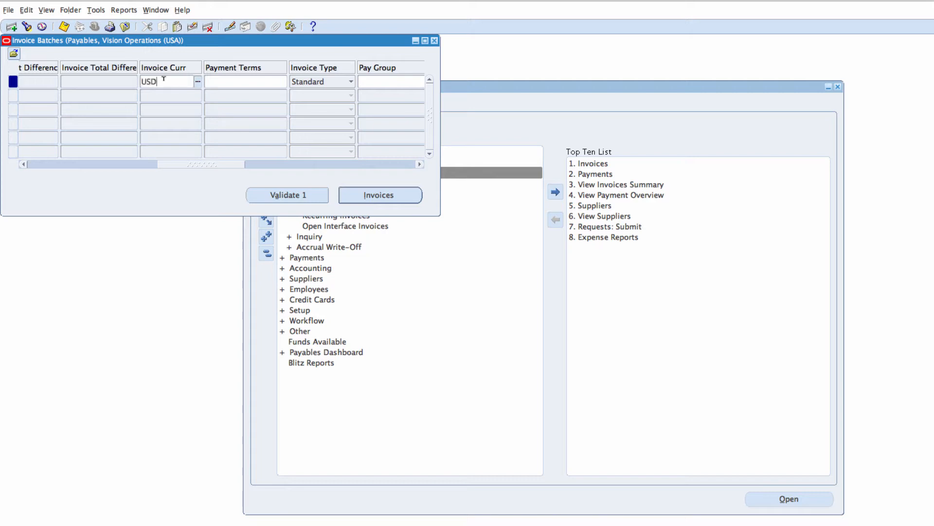
click(244, 81)
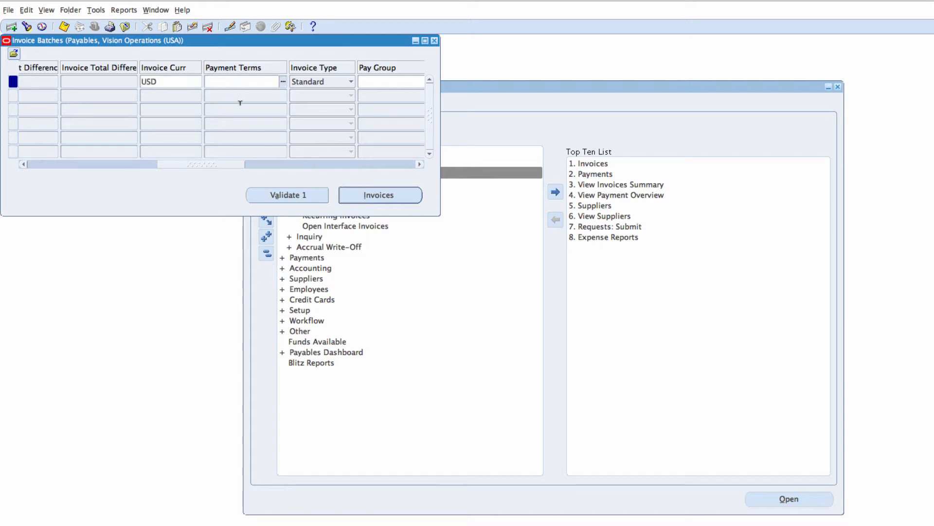
text(IMM)
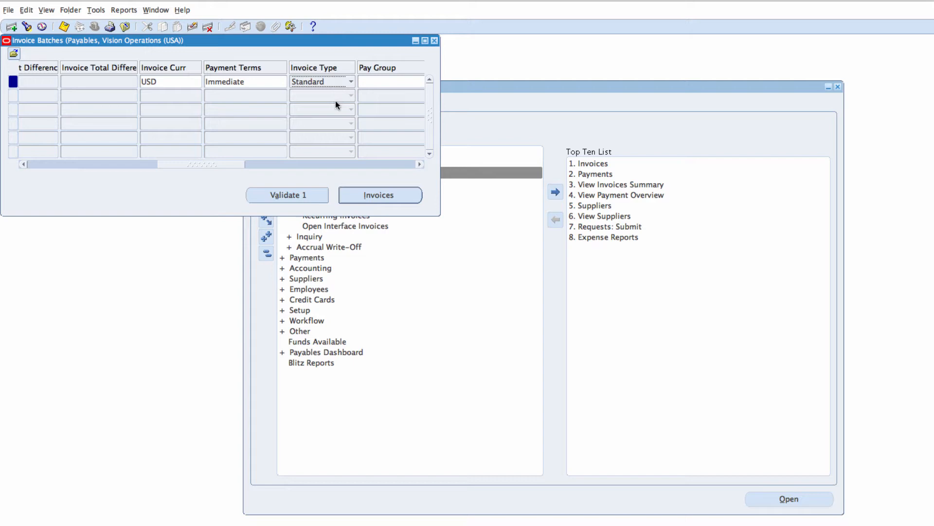
mouse_move(232, 170)
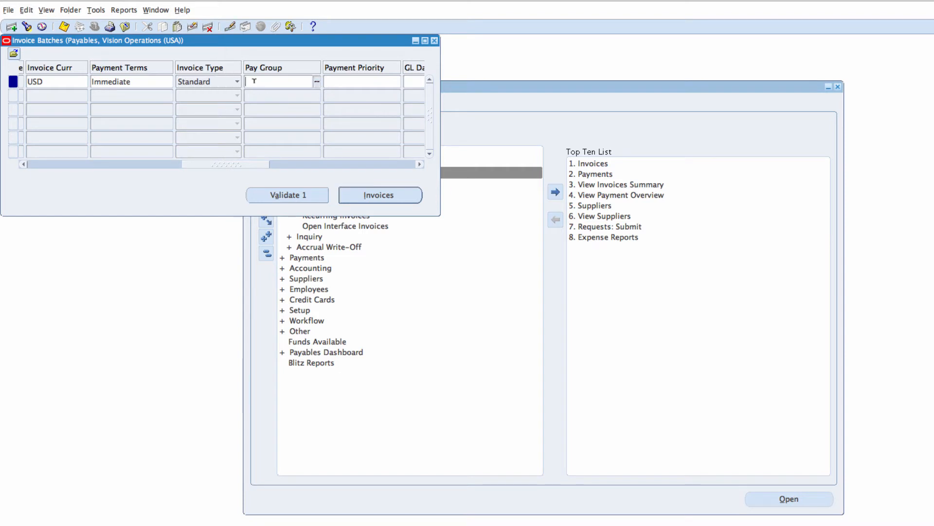
Choose the batch's pay group from the Pay Groups list matching 'A'.
text(A)
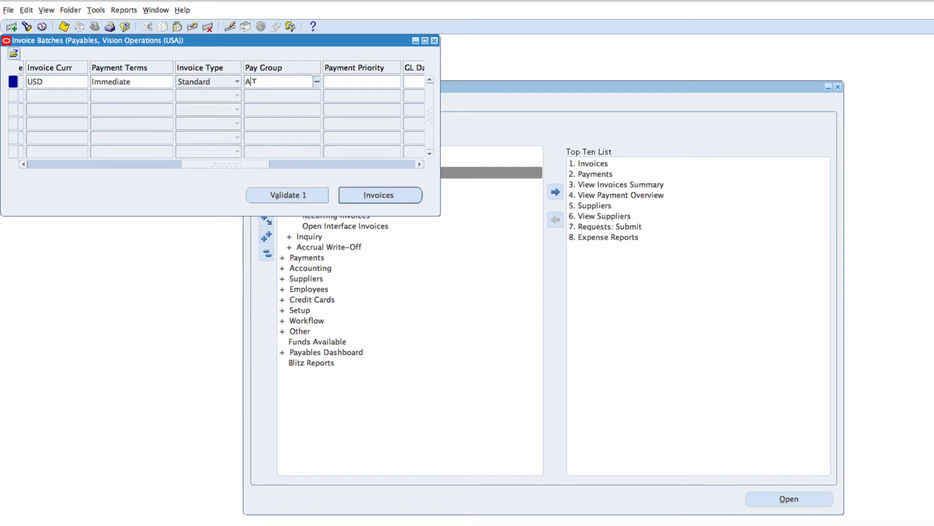
click(318, 81)
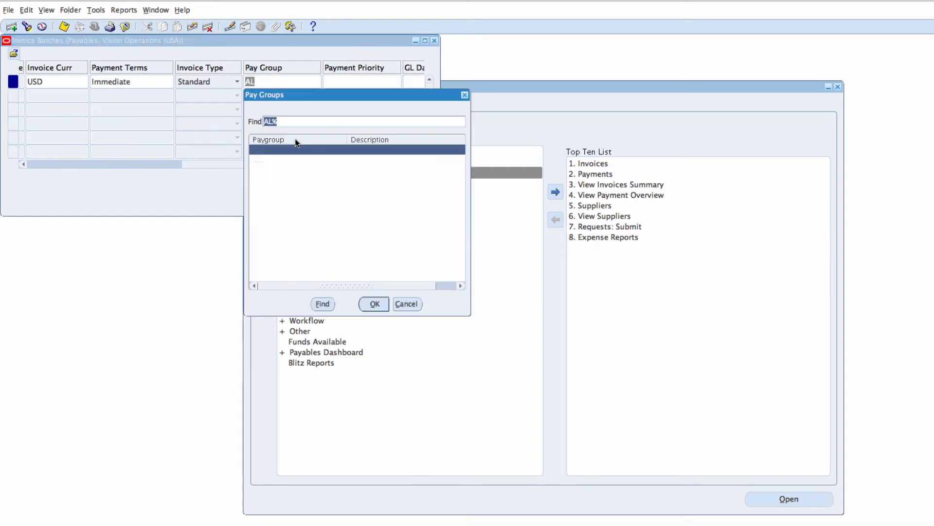
click(374, 303)
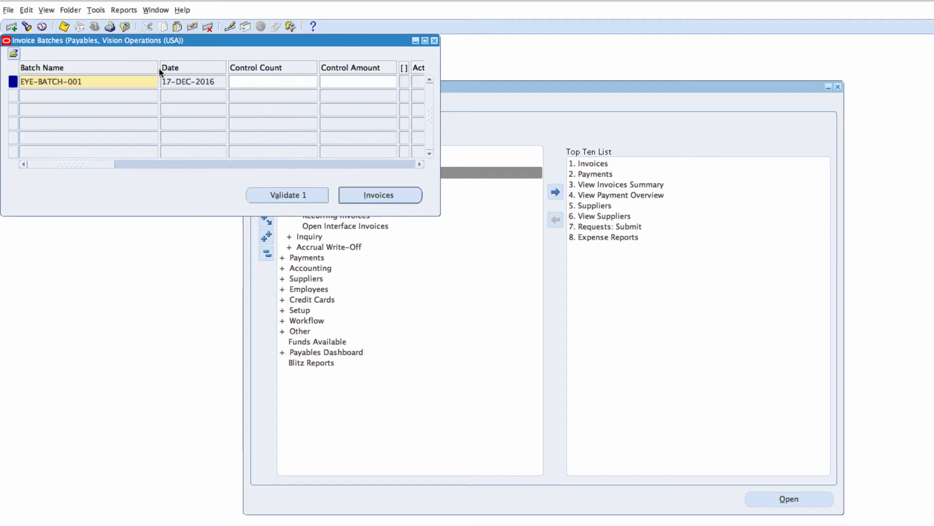
mouse_move(158, 67)
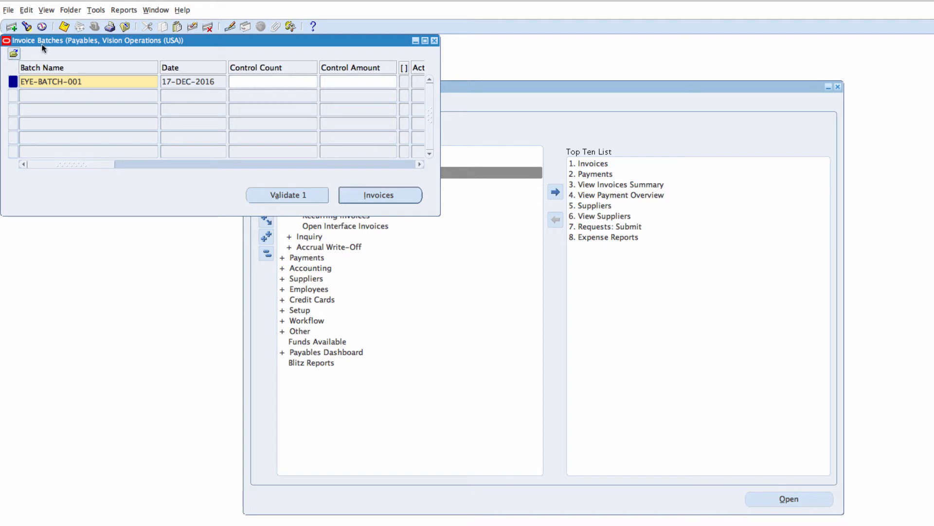
mouse_move(81, 56)
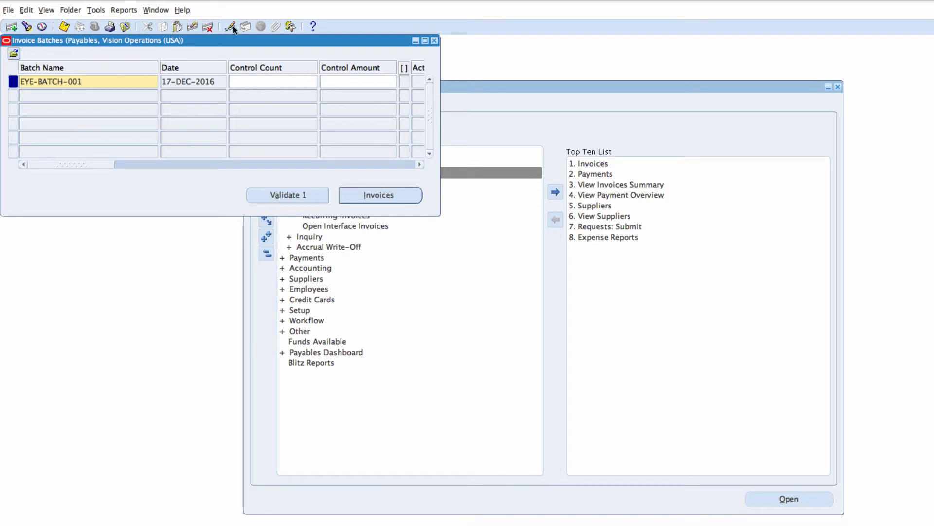
mouse_move(291, 26)
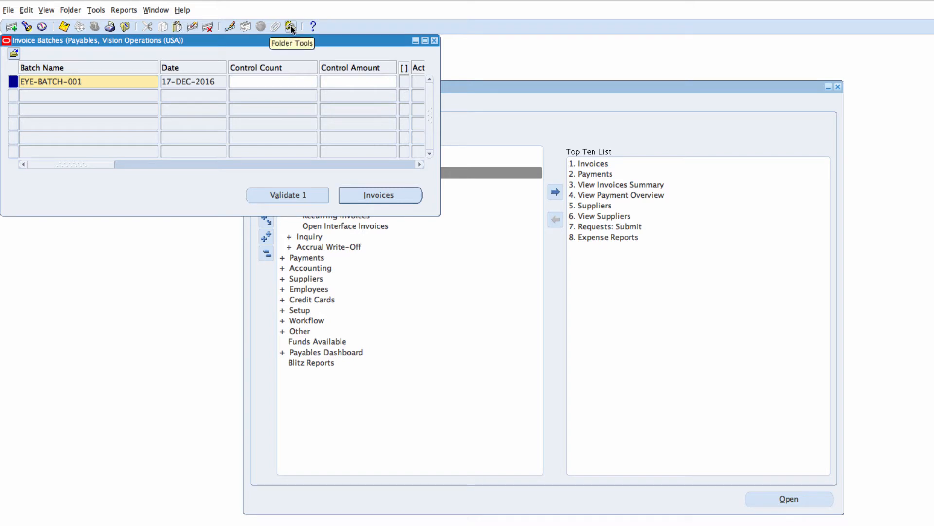
click(290, 27)
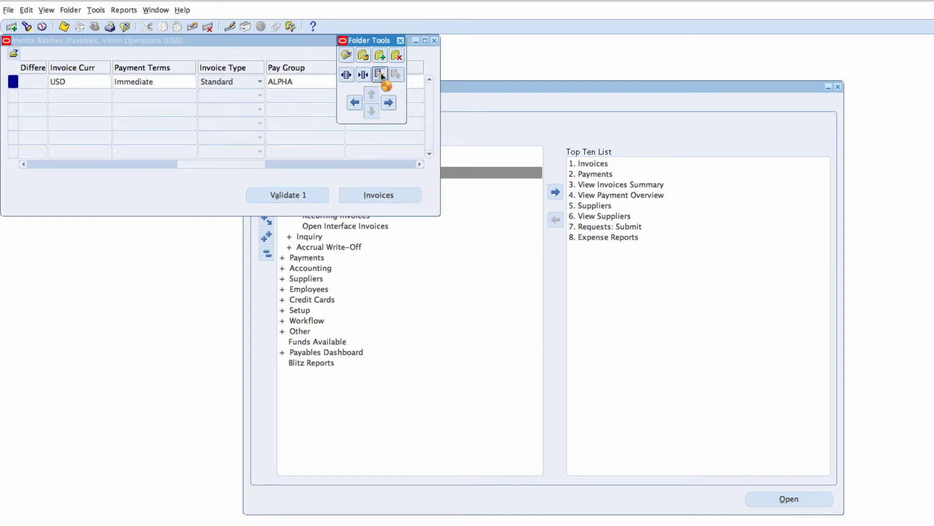
click(379, 74)
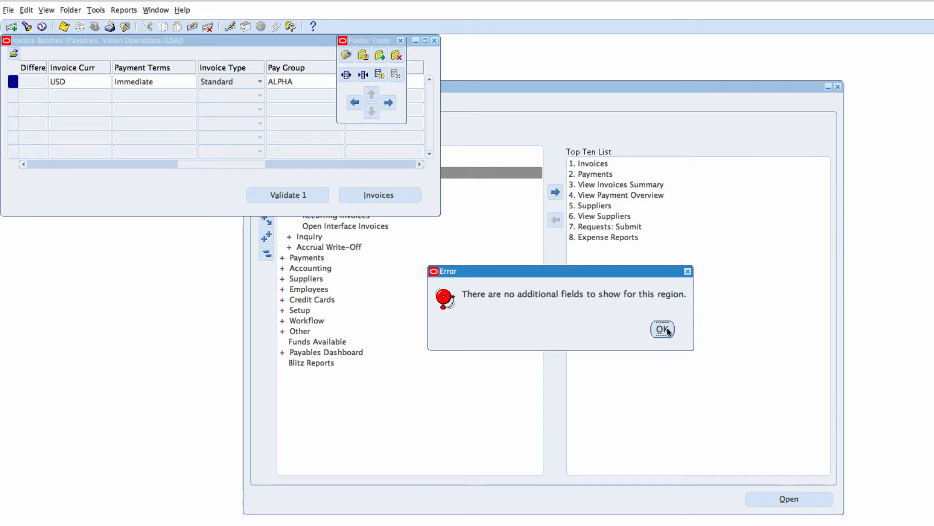
click(662, 329)
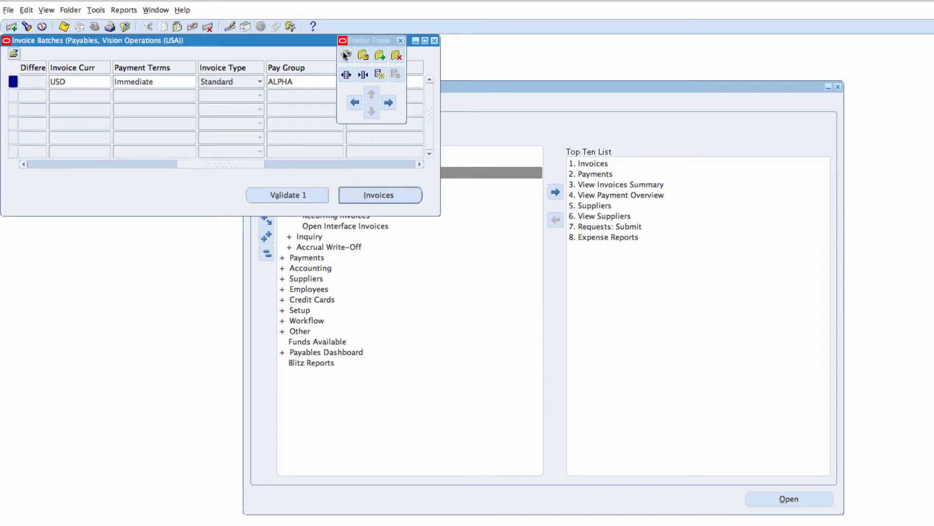
click(400, 40)
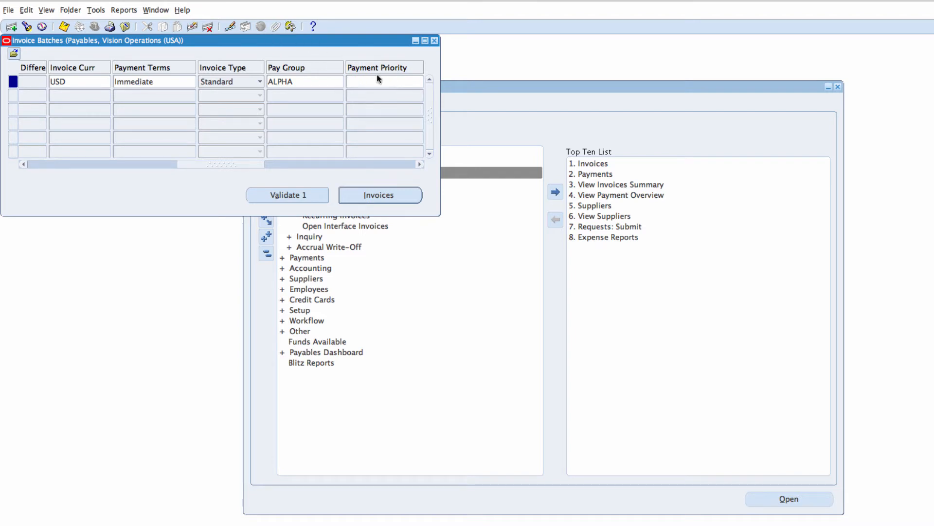
Review the batch row's defaults through to the Operating Unit, Liability Account and Document Category columns.
click(95, 10)
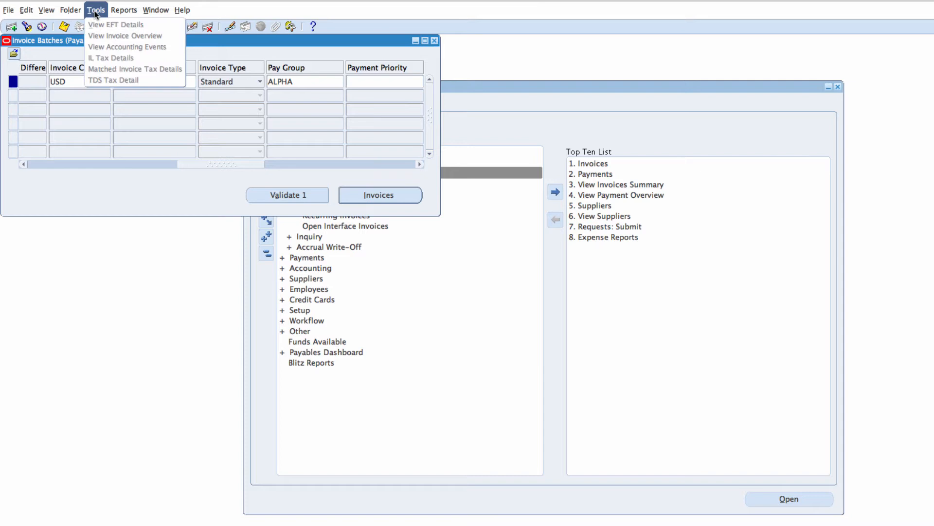
click(70, 10)
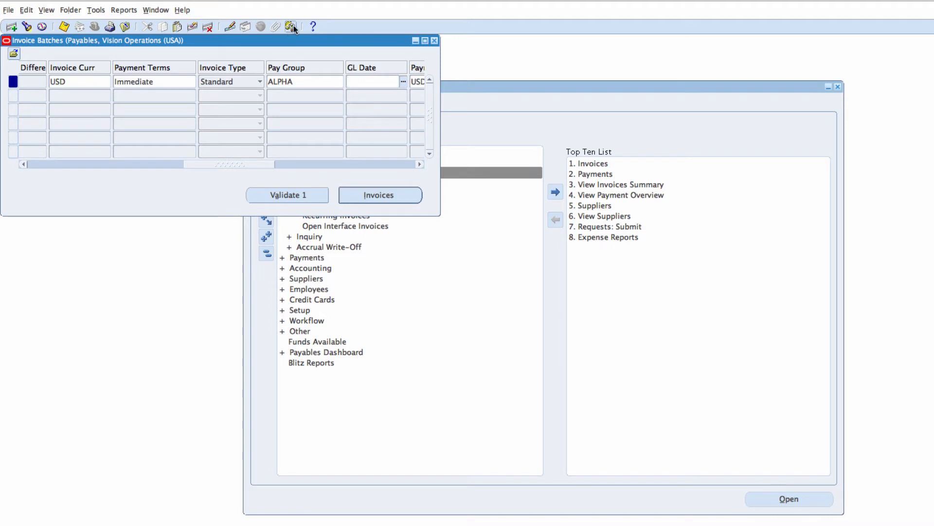
click(292, 26)
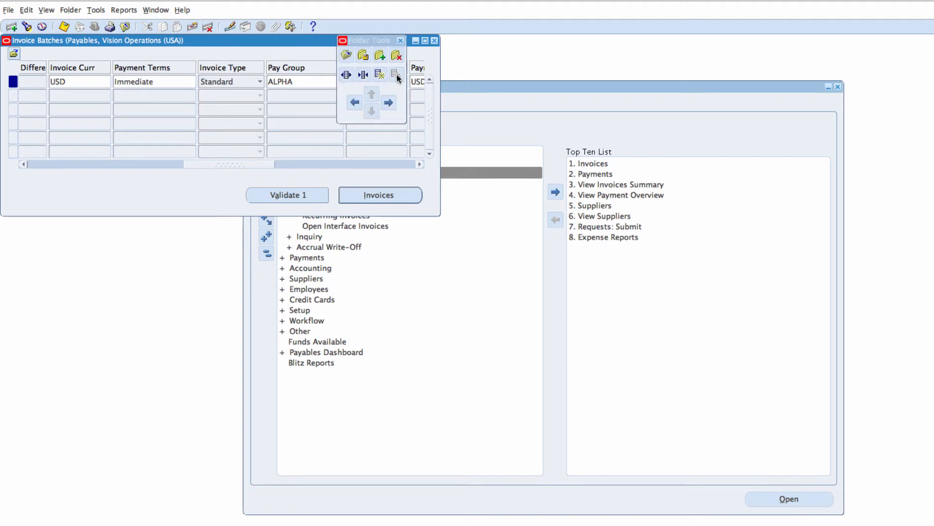
mouse_move(395, 78)
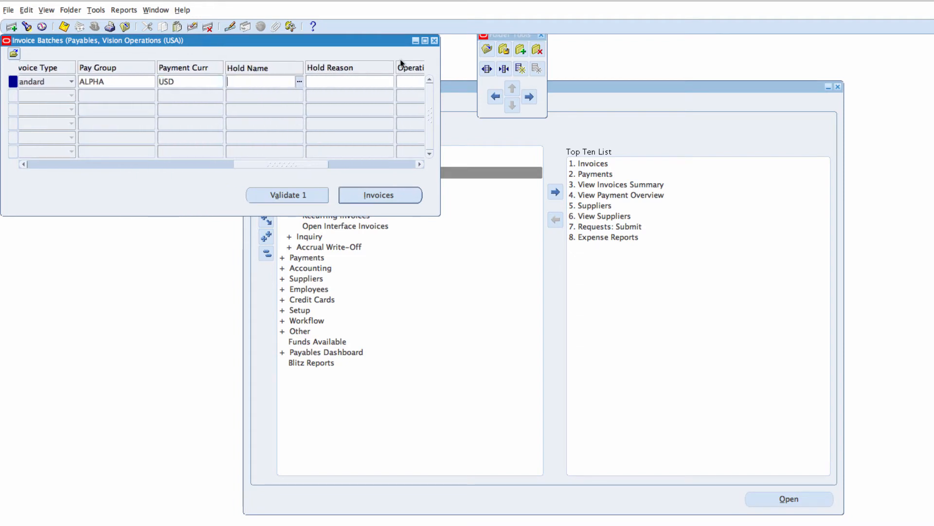
scroll(right, 3)
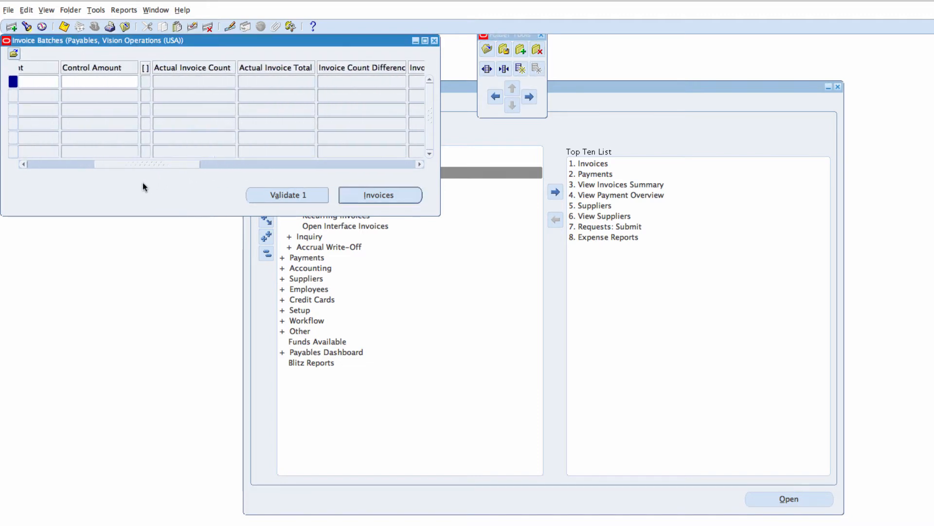
scroll(right, 3)
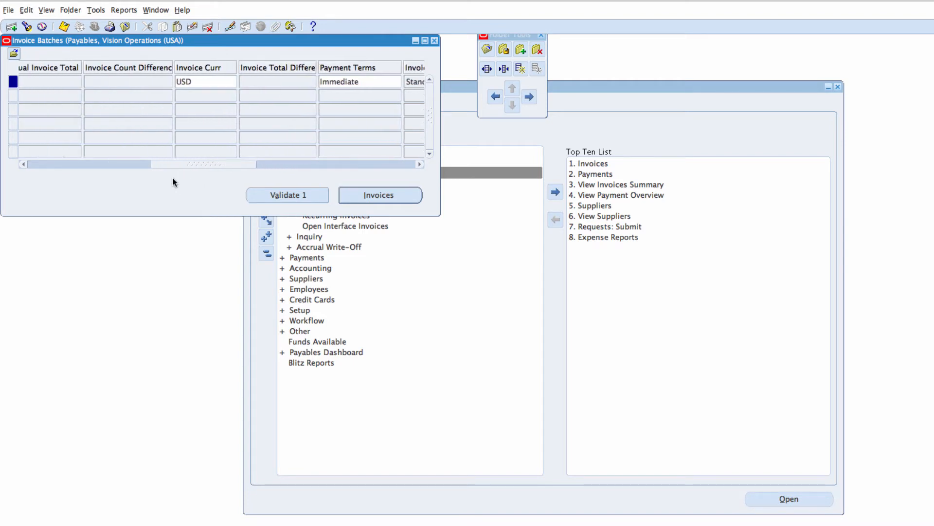
scroll(left, 3)
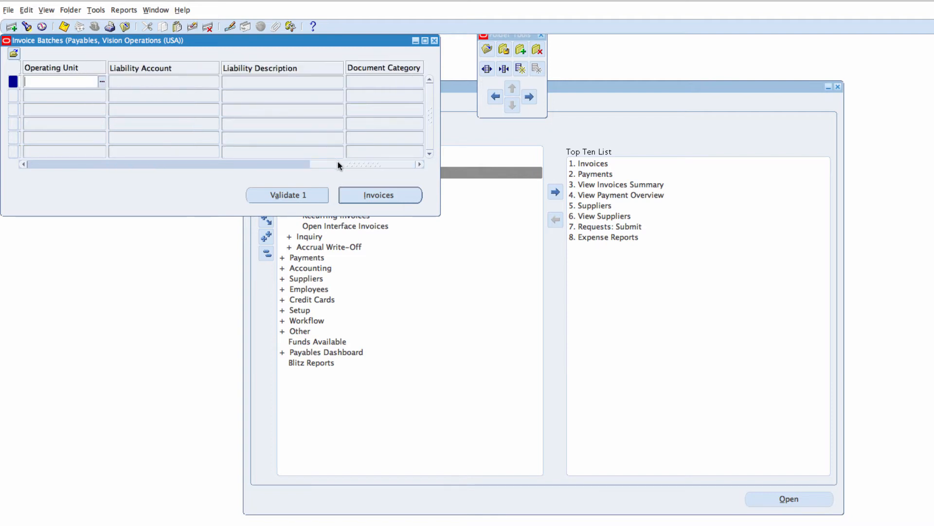
Set the batch's operating unit to Vision Operations, leaving Liability Account blank.
scroll(left, 3)
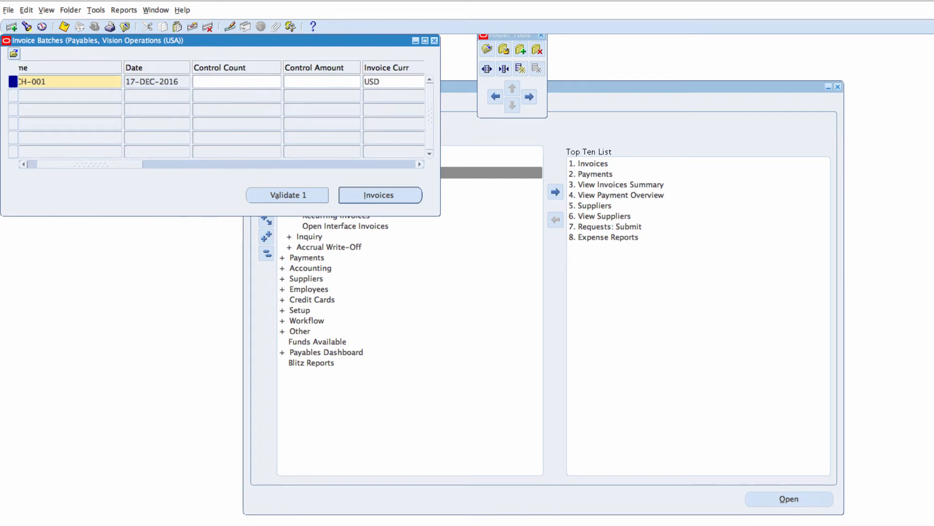
mouse_move(131, 217)
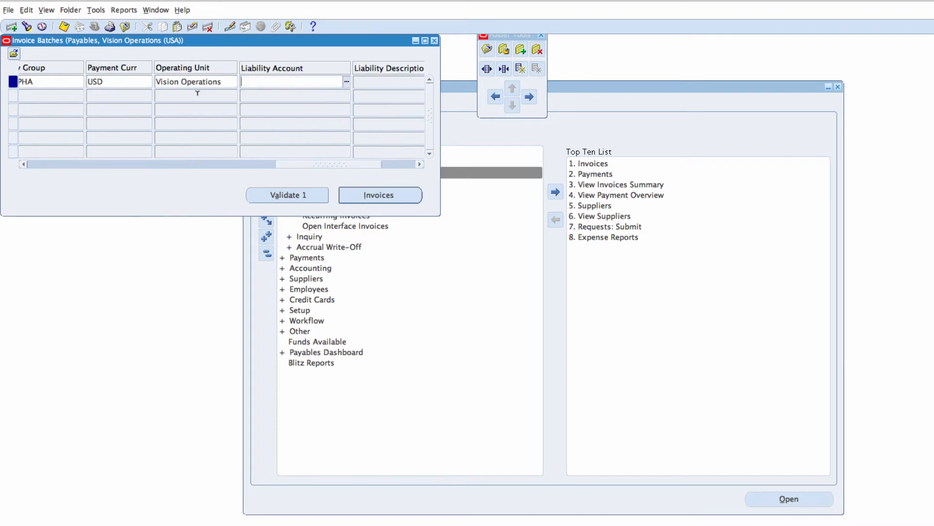
scroll(right, 3)
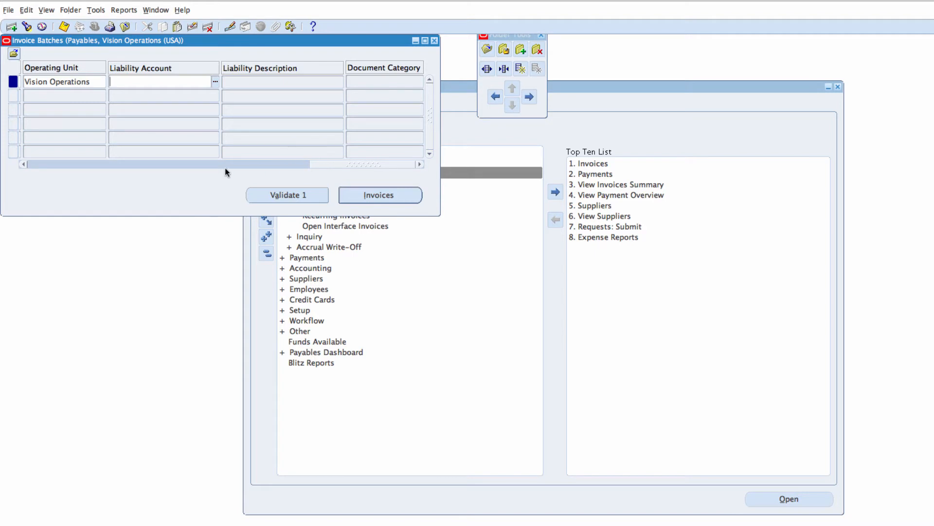
scroll(left, 3)
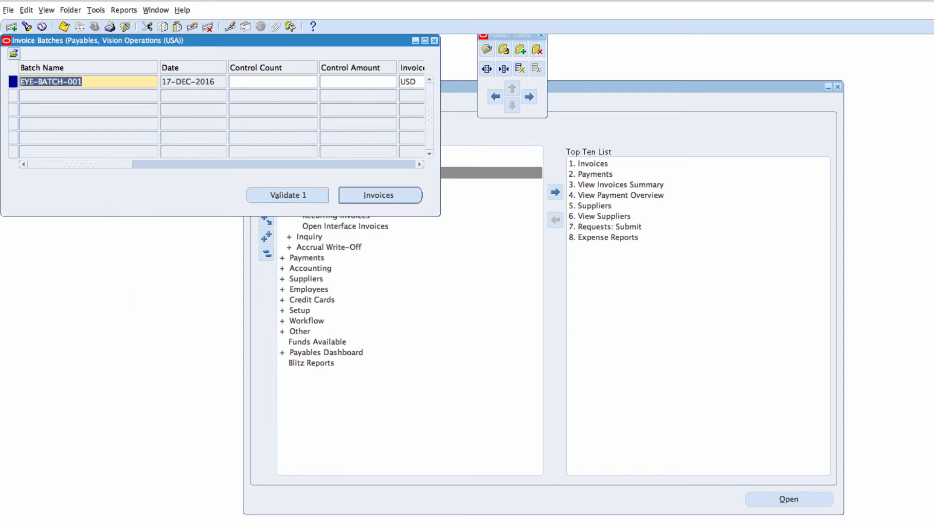
mouse_move(497, 96)
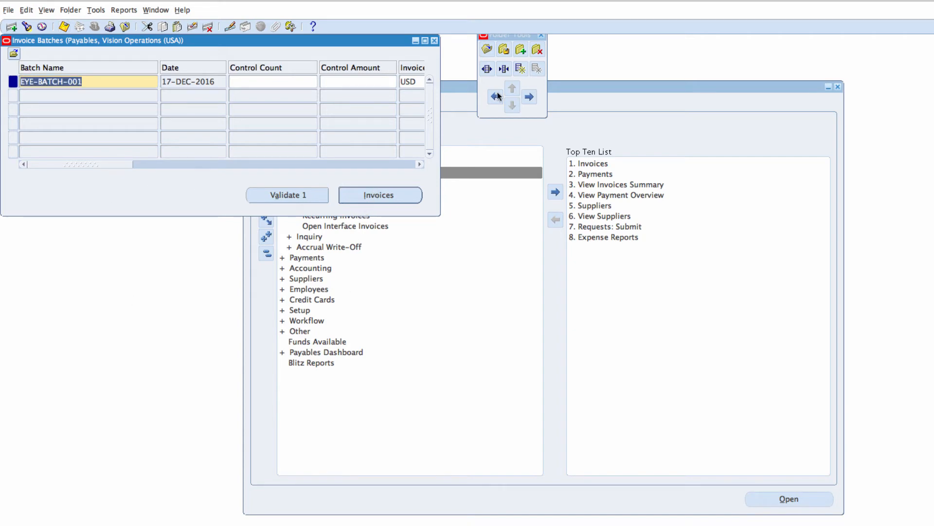
click(541, 35)
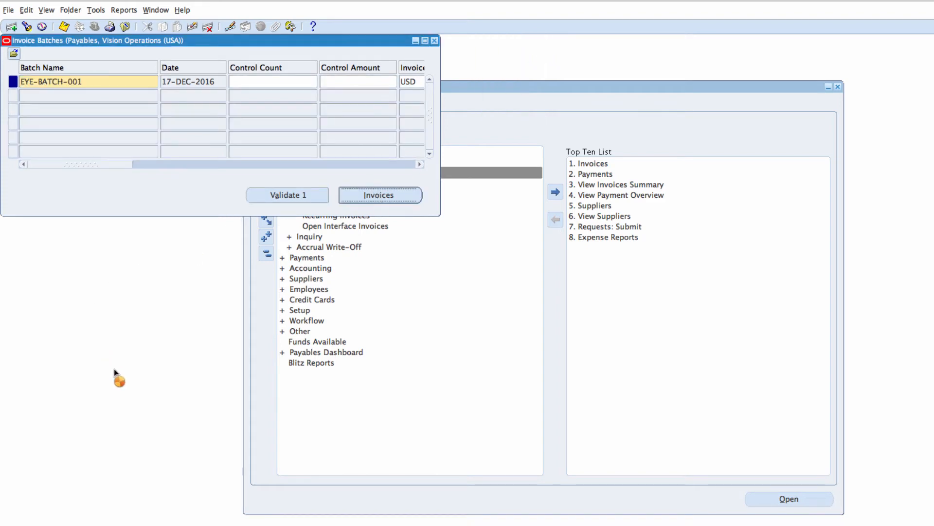
Start an invoice in EYE-BATCH-001 for trading partner EYE, supplier 1000020, site EYE-PAY.
click(379, 195)
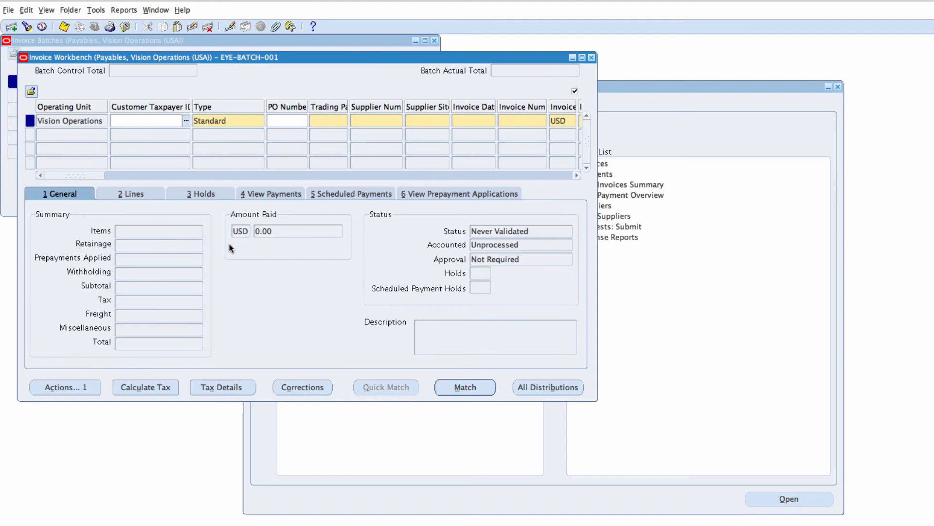
mouse_move(109, 256)
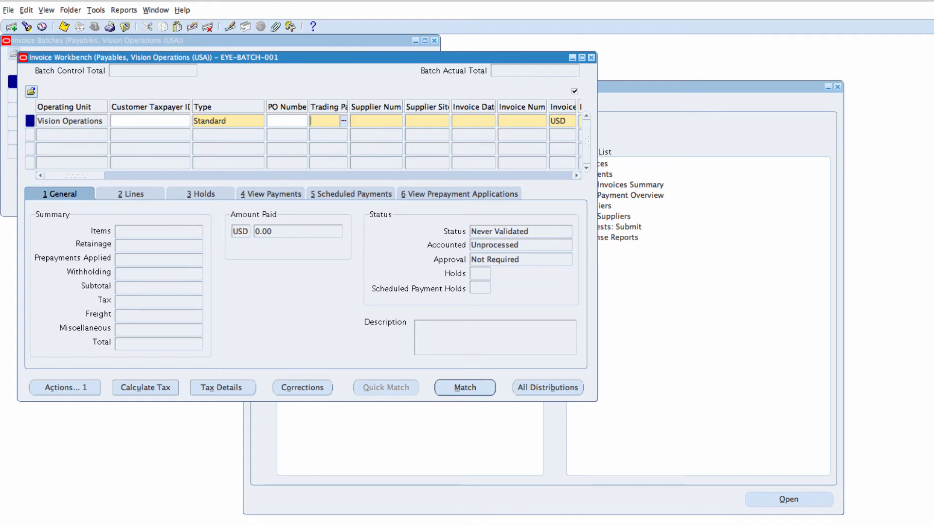
text(E)
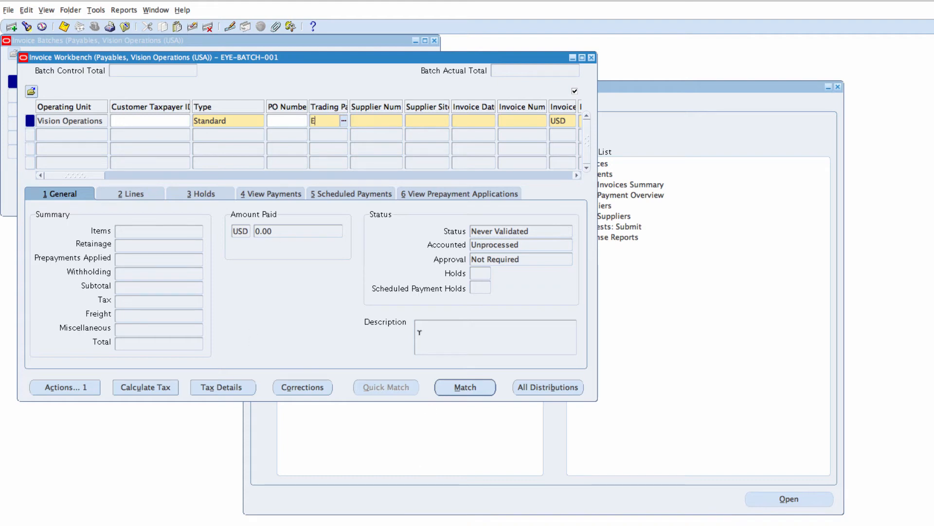
text(YE BM SE)
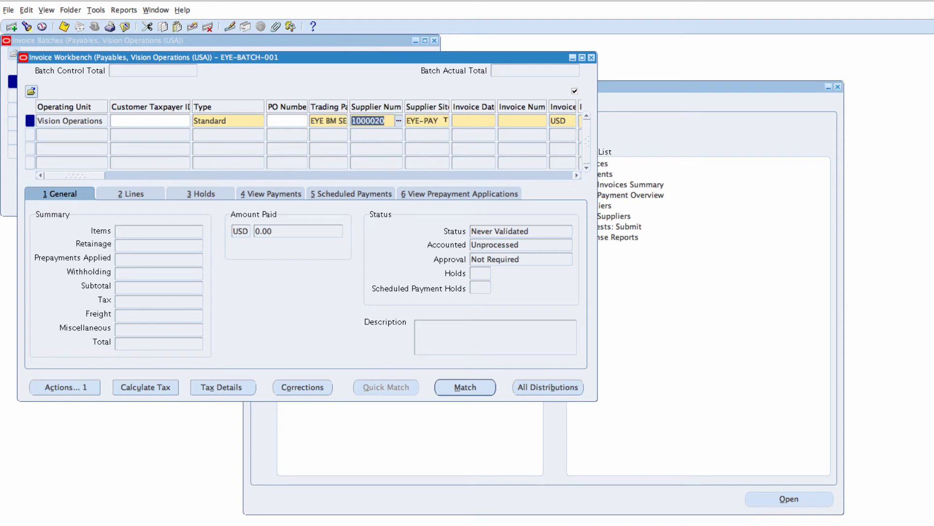
Bring up the calendar for the invoice date.
click(473, 121)
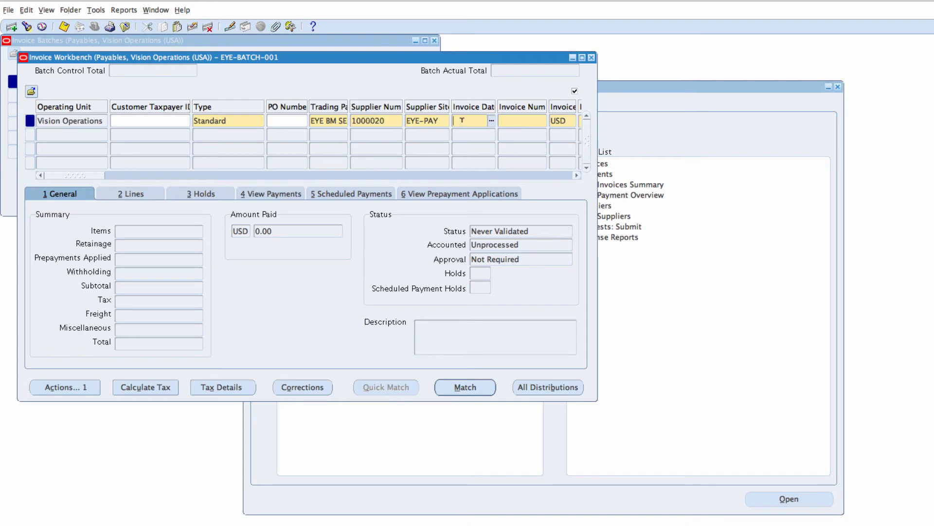
click(473, 121)
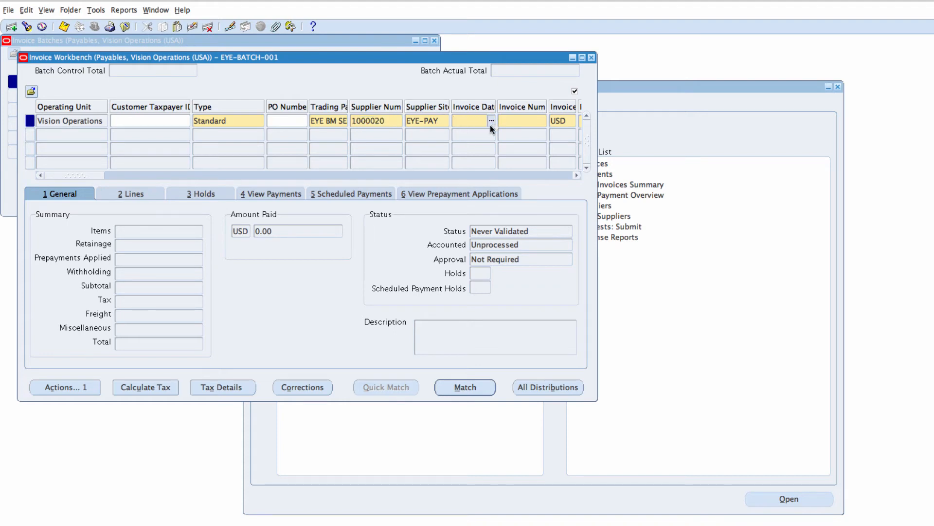
click(492, 121)
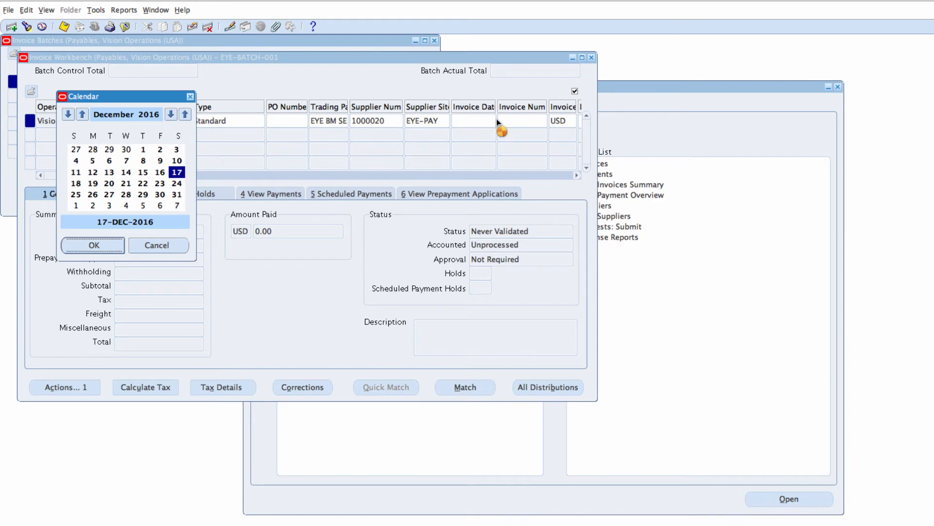
Date the invoice 17-DEC-2016 and number it AS-1000.
click(93, 245)
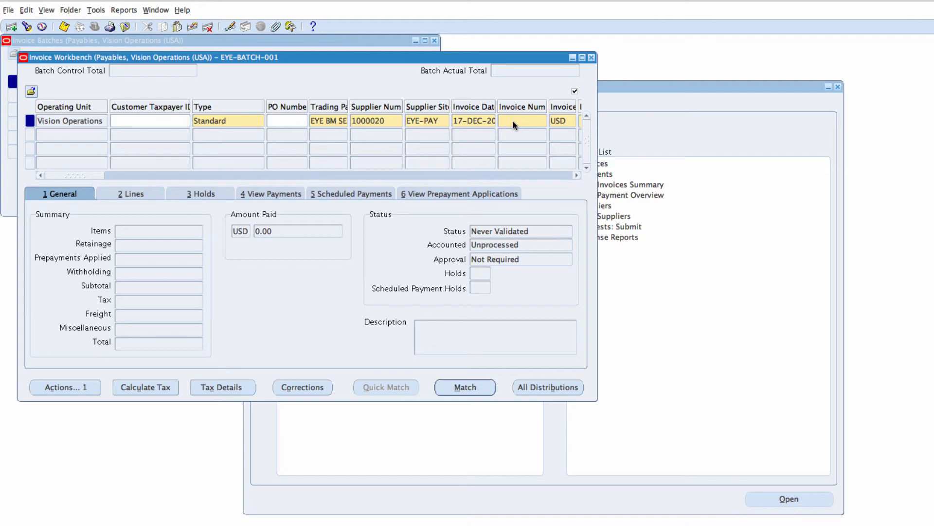
text(AS-1)
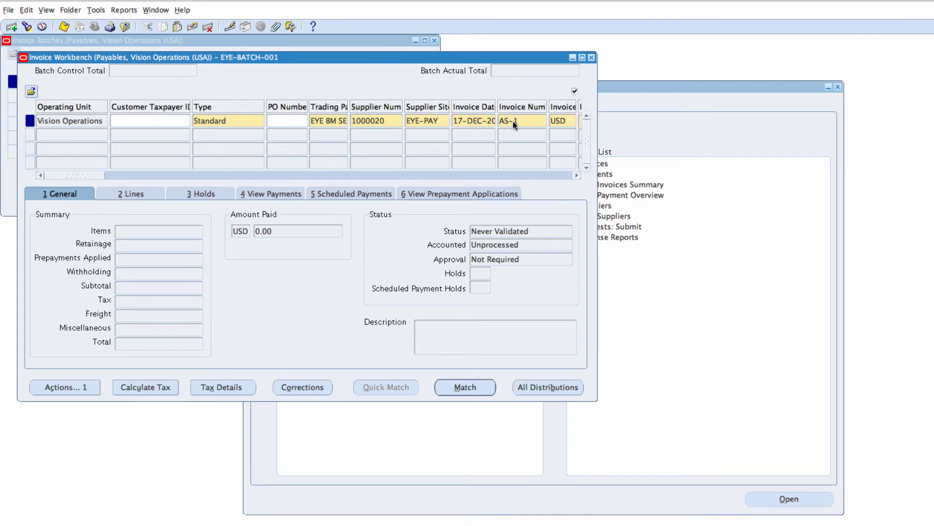
text(000)
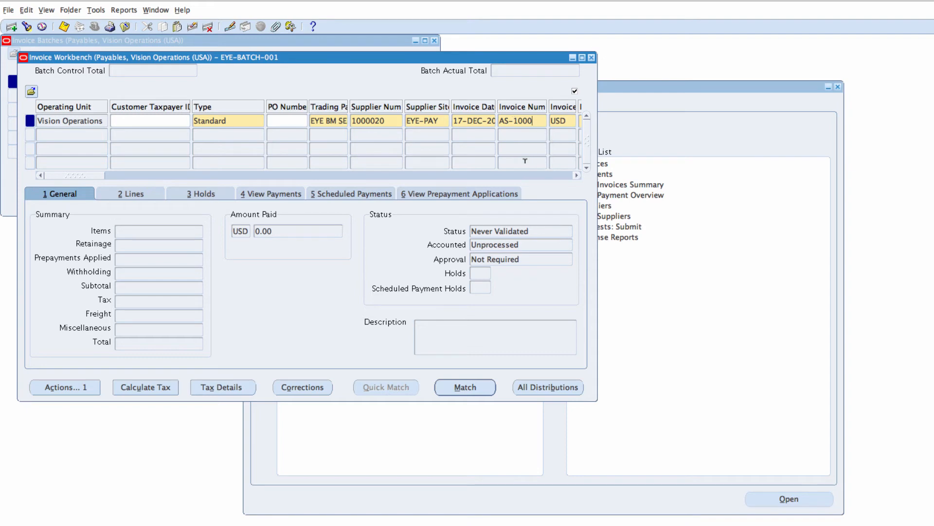
click(558, 121)
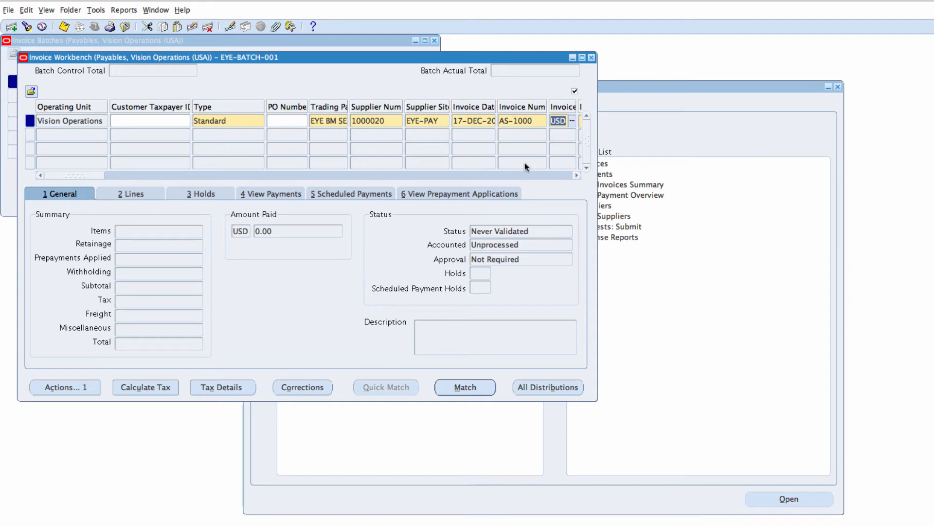
Enter an invoice amount of 10000 USD and a marketing materials description.
scroll(right, 3)
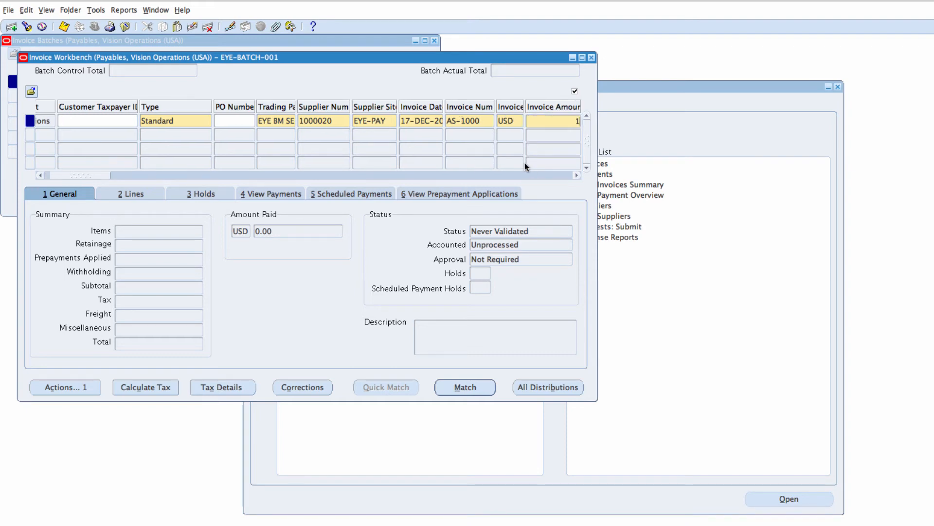
text(100000.00)
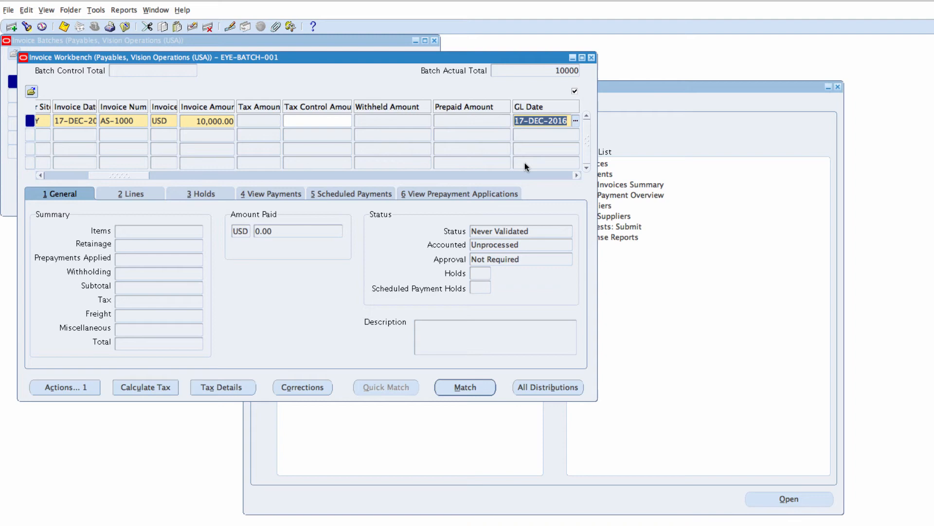
scroll(right, 3)
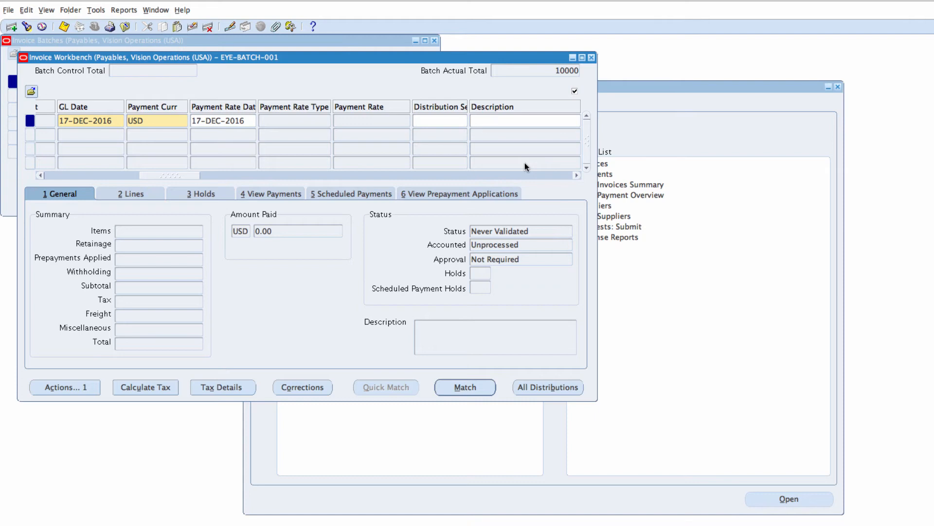
text(Marketing Ma)
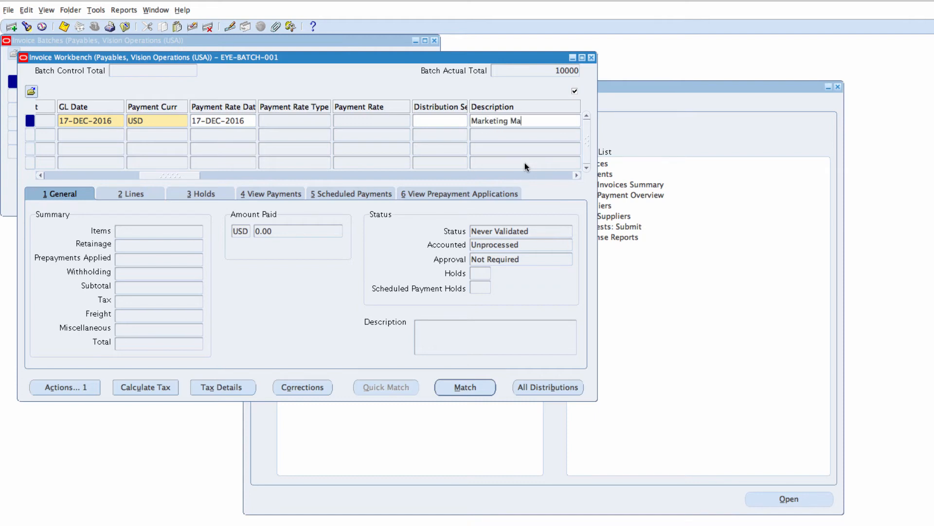
text(terials)
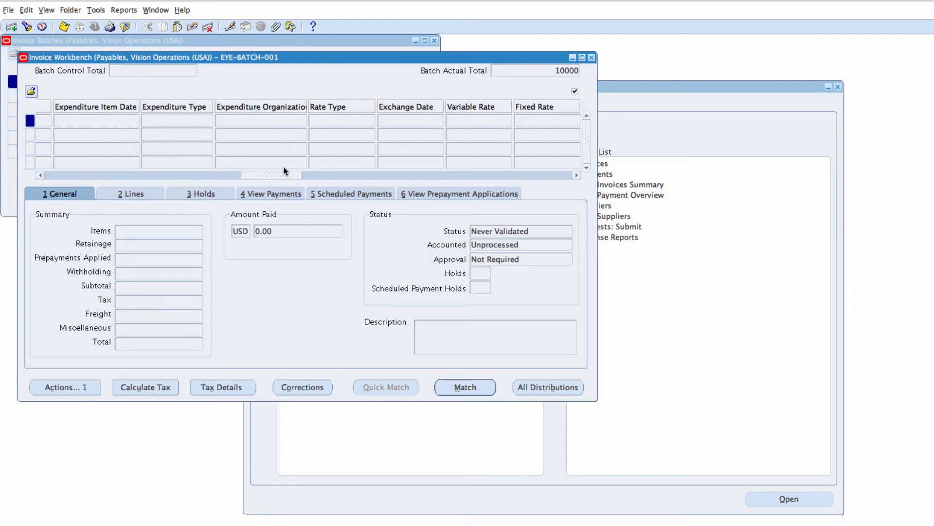
scroll(right, 3)
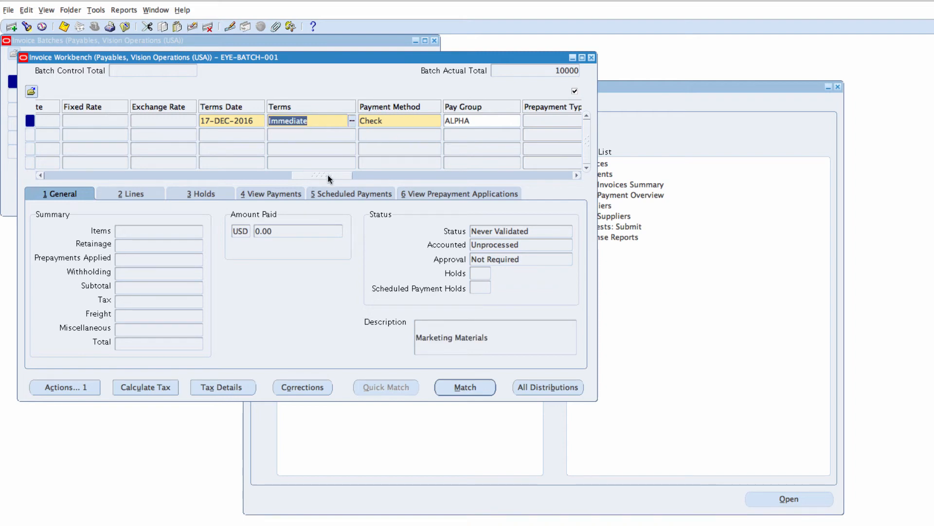
scroll(right, 3)
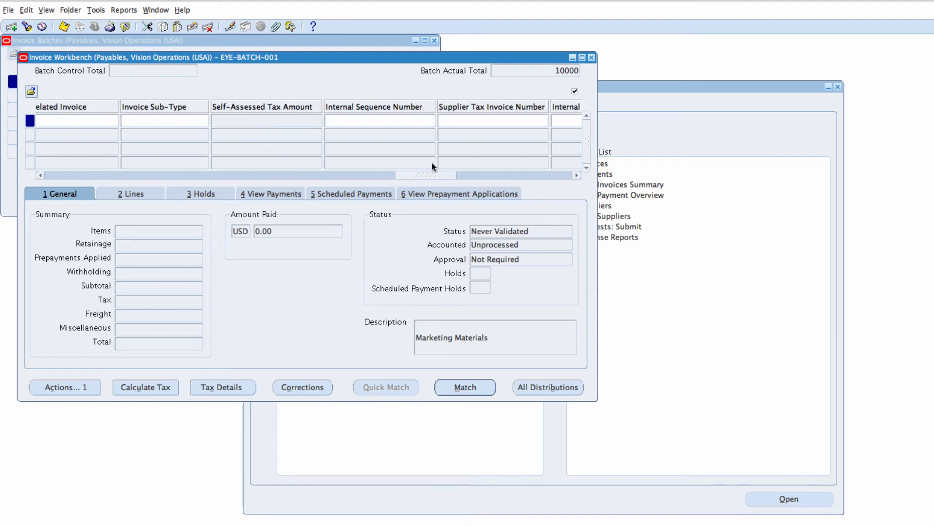
scroll(right, 3)
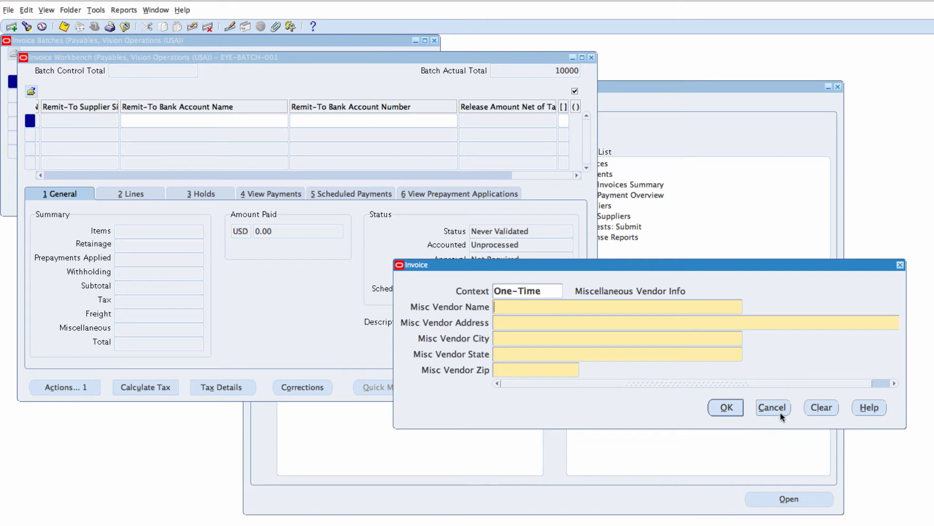
click(772, 407)
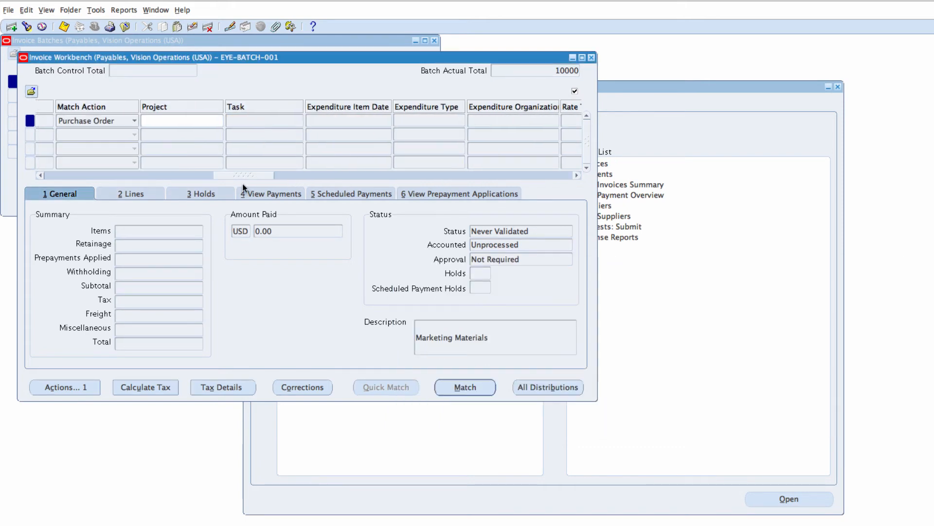
scroll(left, 3)
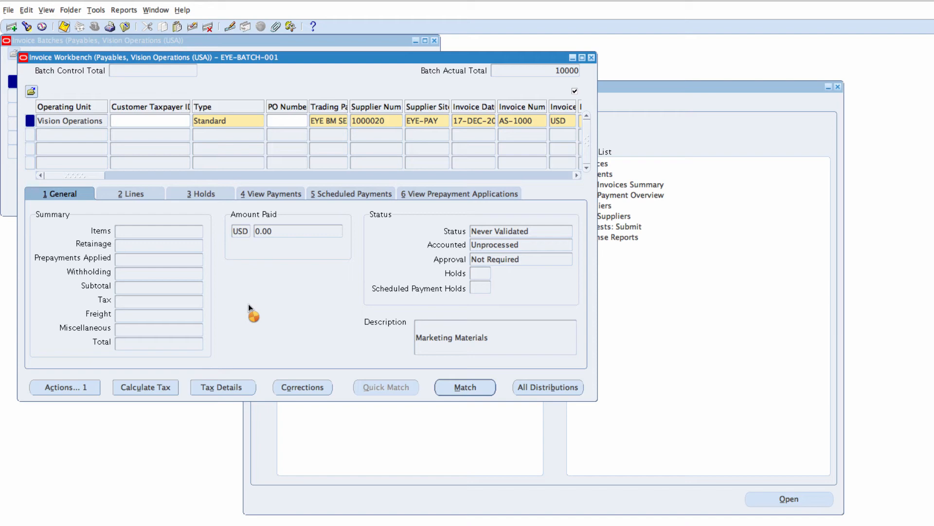
mouse_move(272, 314)
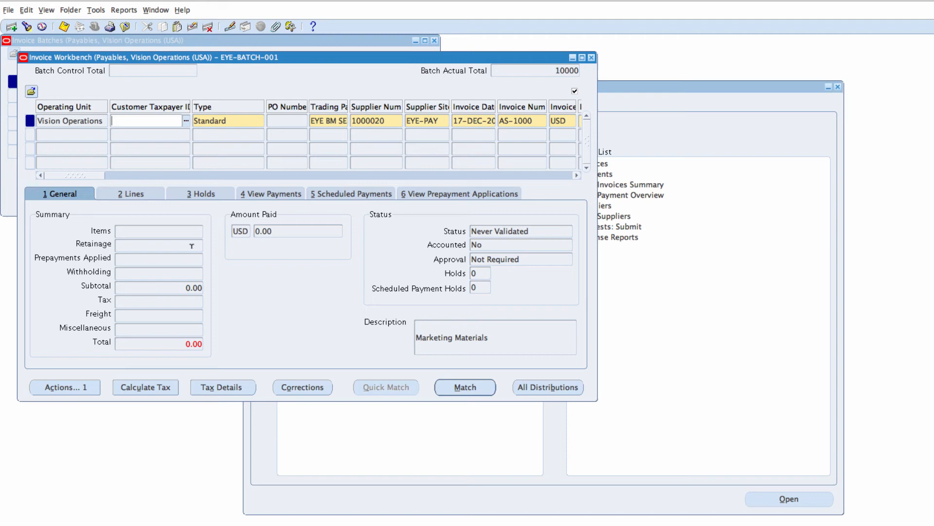
mouse_move(102, 196)
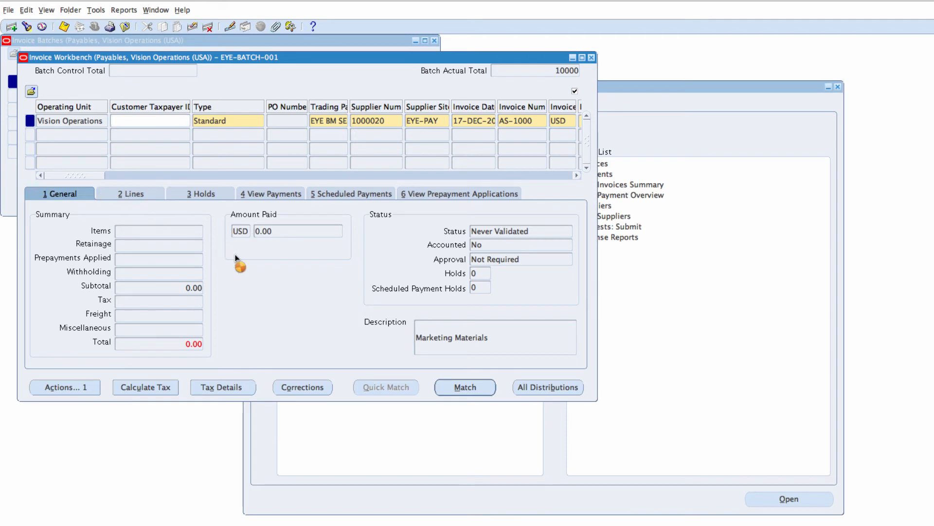
mouse_move(173, 251)
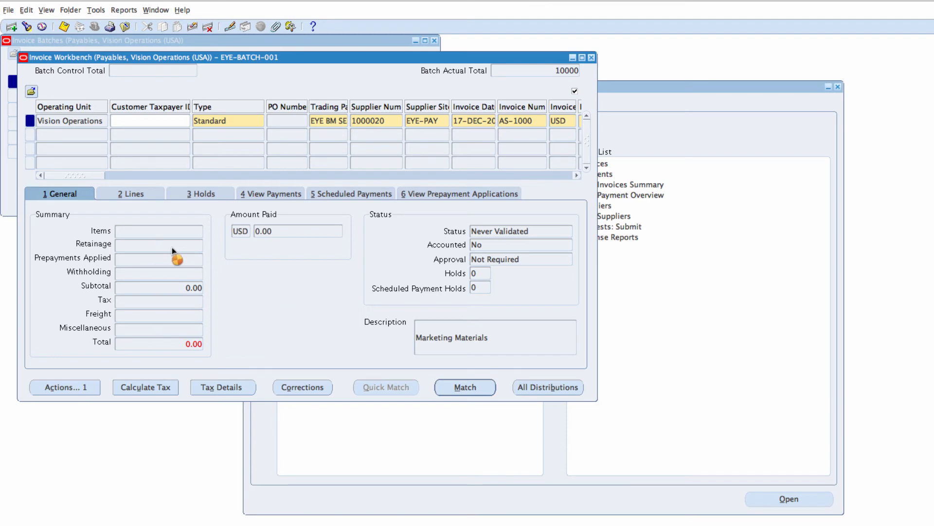
mouse_move(194, 270)
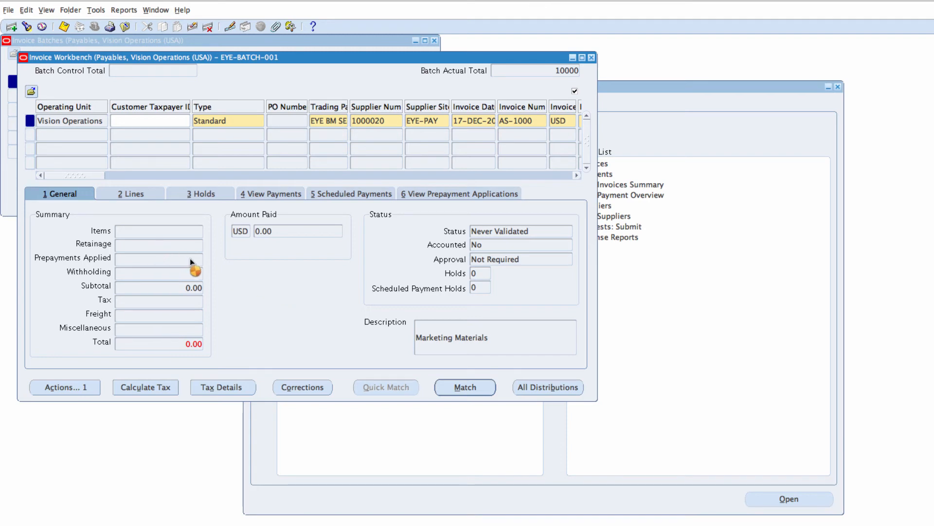
mouse_move(239, 241)
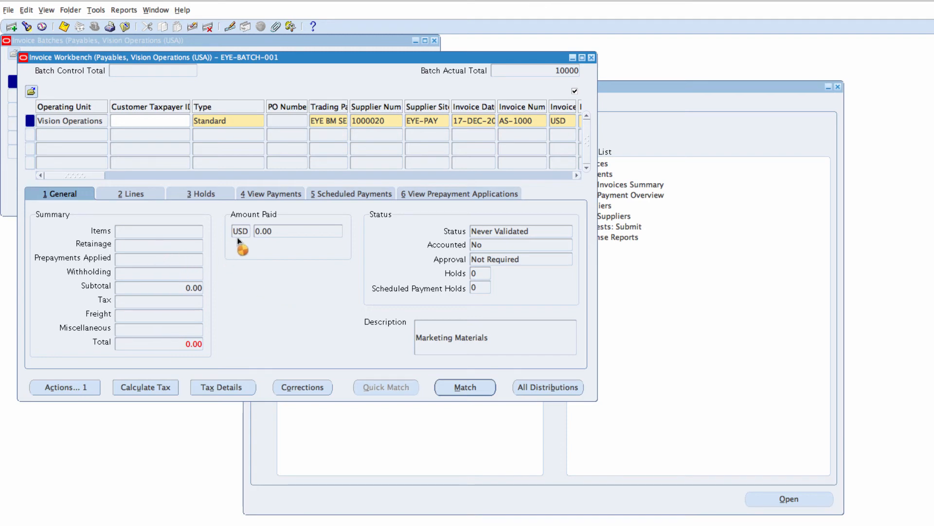
mouse_move(185, 232)
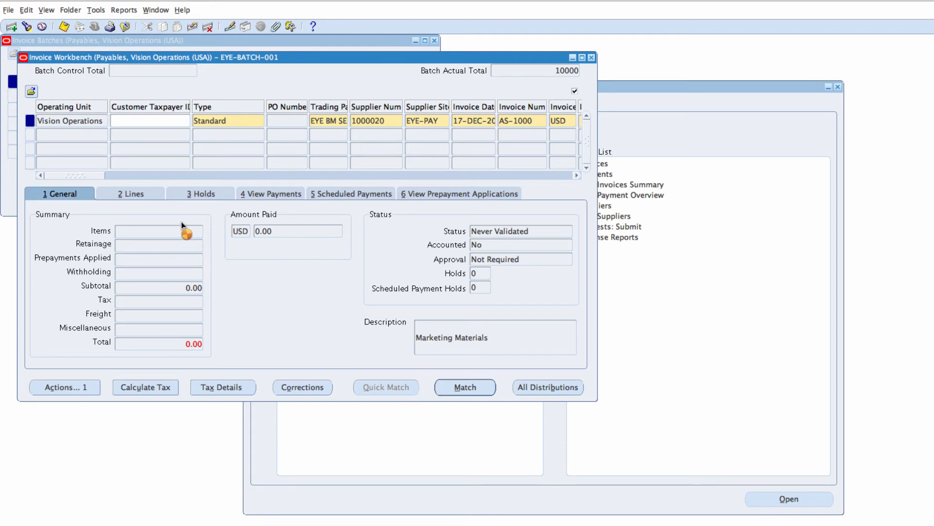
mouse_move(154, 214)
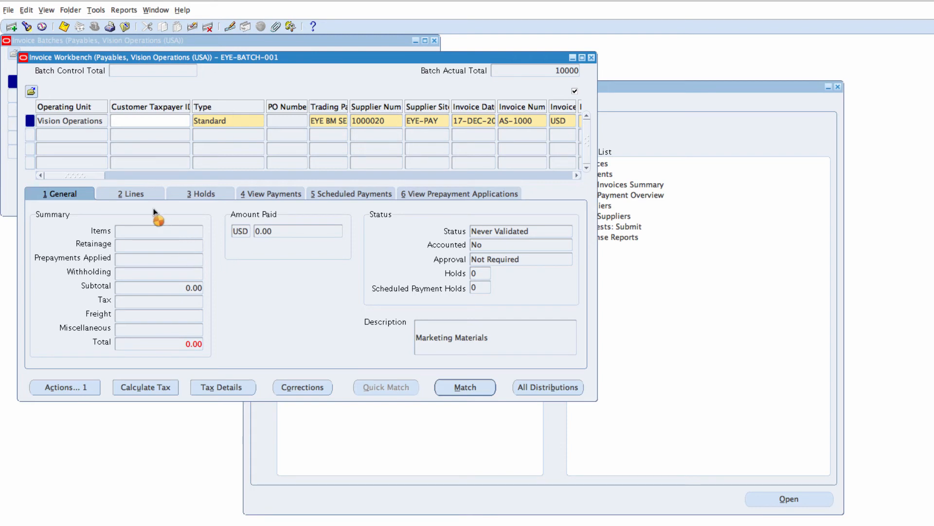
Add invoice line 1 with an amount of 4000.
click(131, 192)
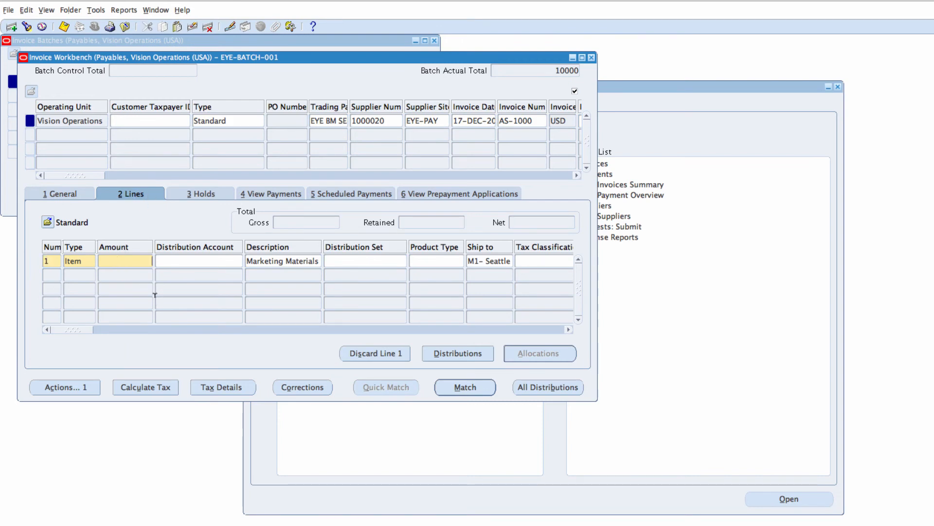
text(4000)
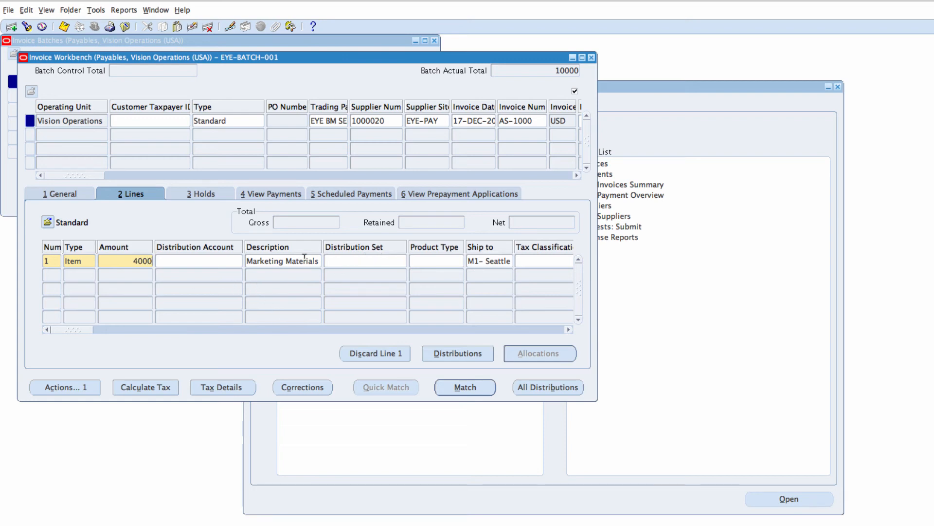
click(196, 261)
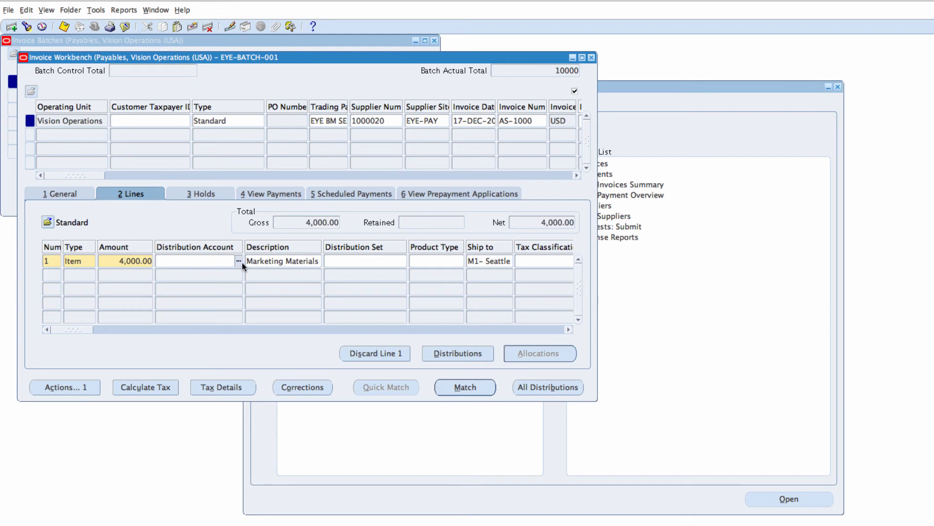
click(240, 261)
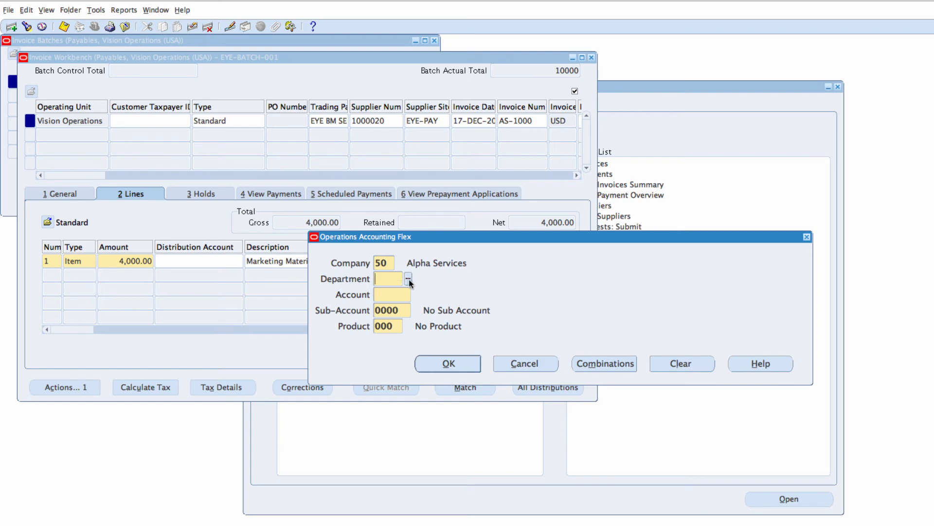
text(402)
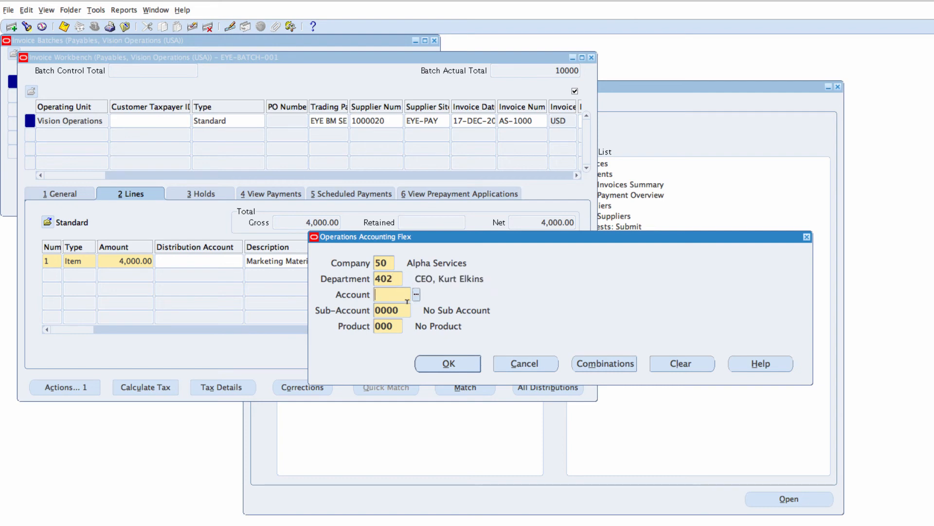
text(7110)
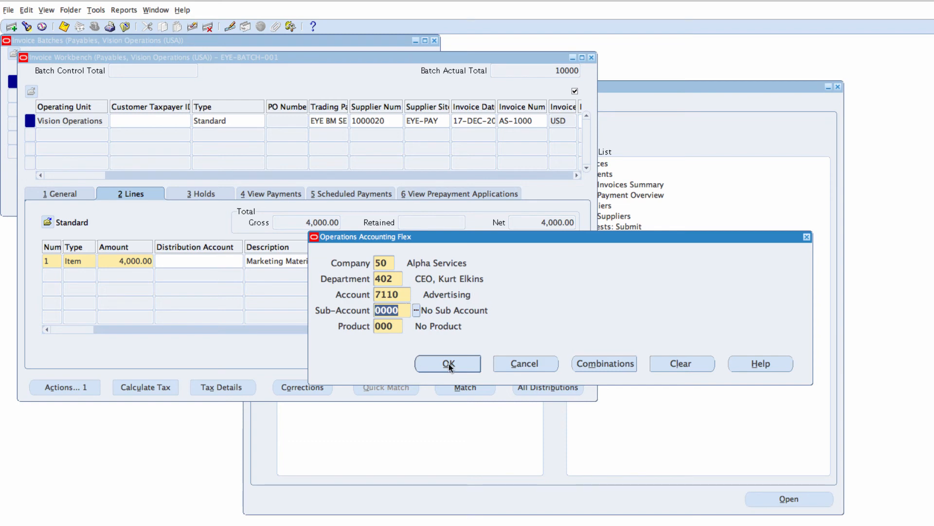
click(448, 363)
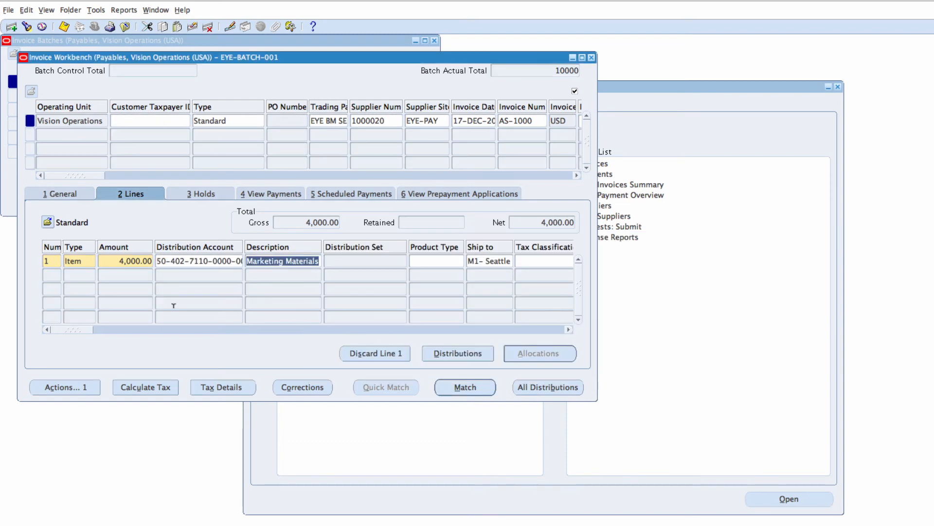
click(126, 277)
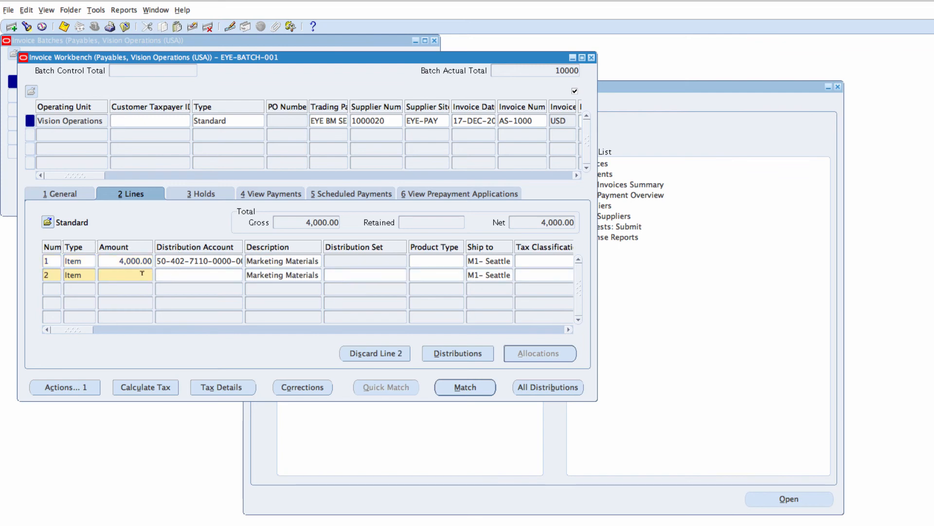
text(6000)
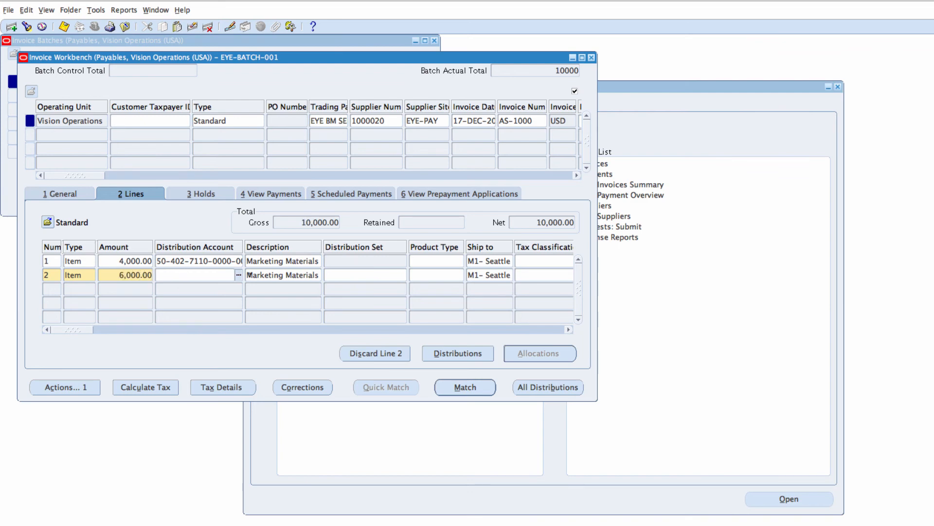
click(238, 274)
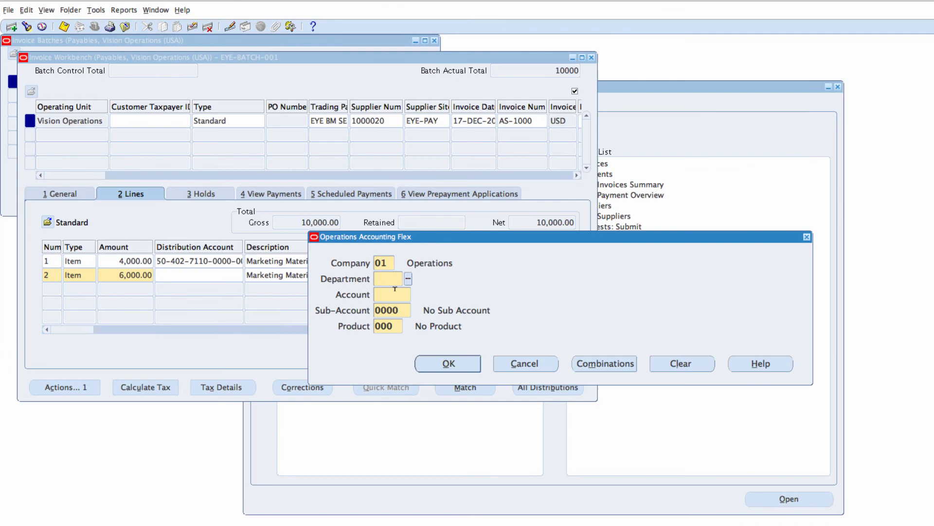
text(404)
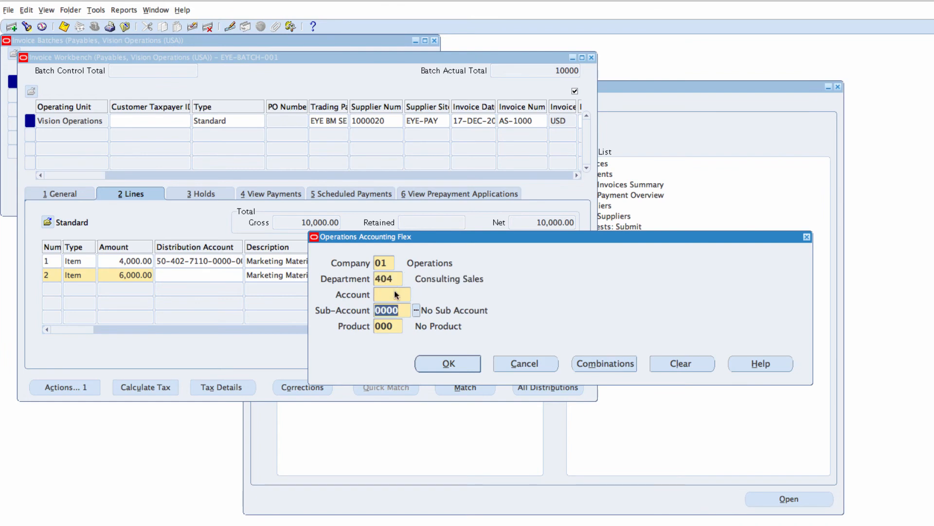
text(7)
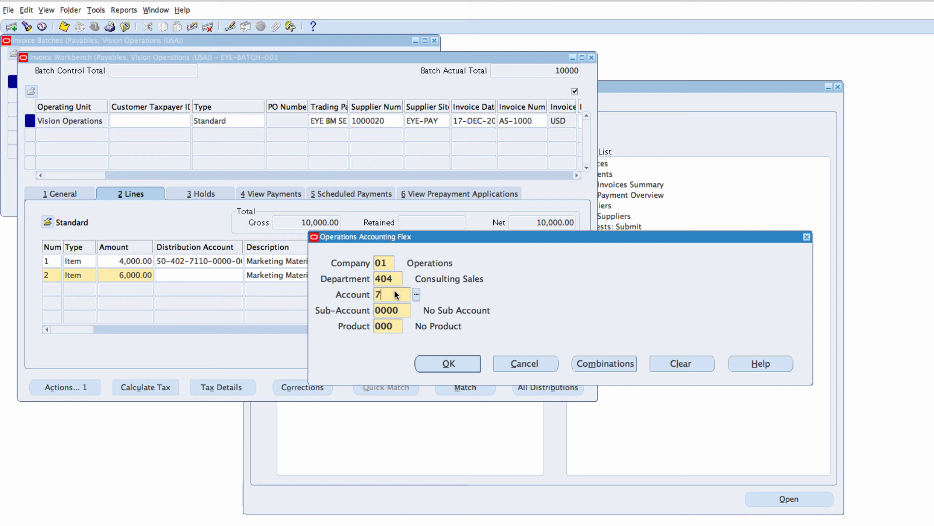
text(110)
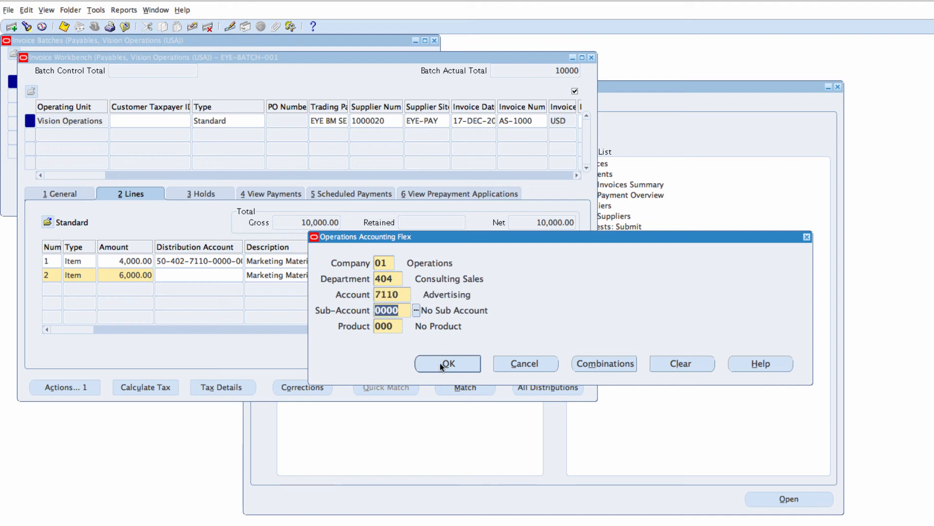
click(447, 363)
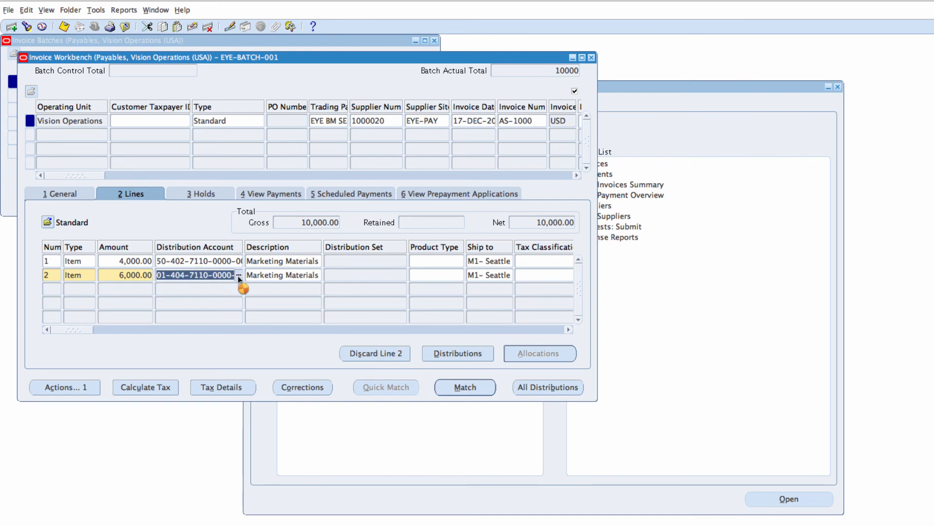
click(240, 276)
text(50)
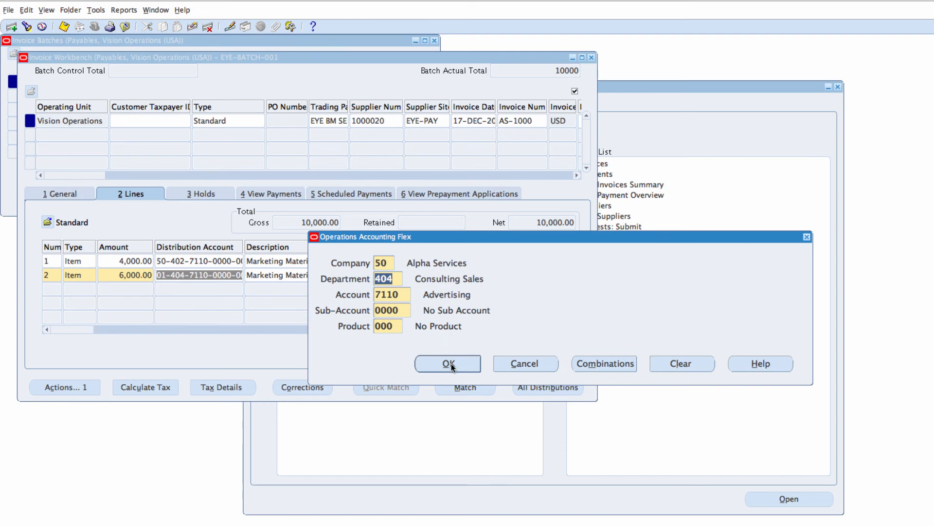
click(448, 363)
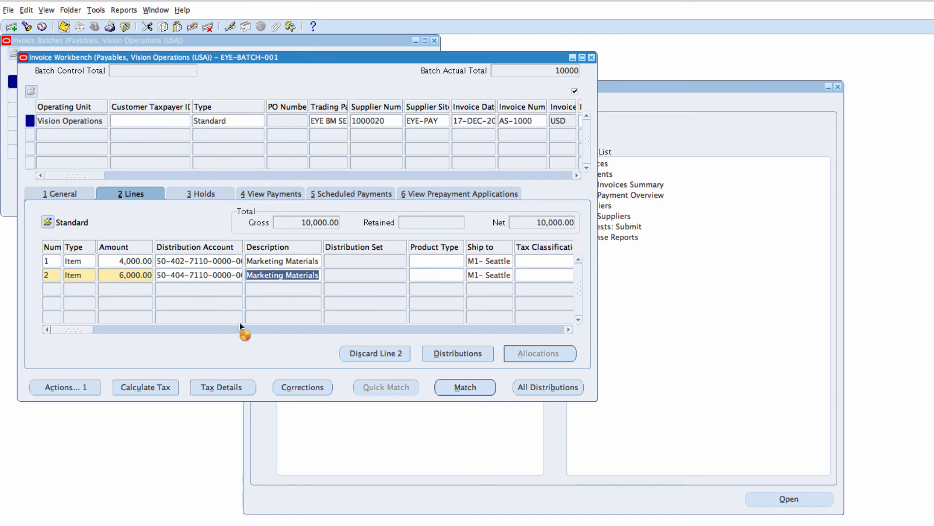
mouse_move(201, 272)
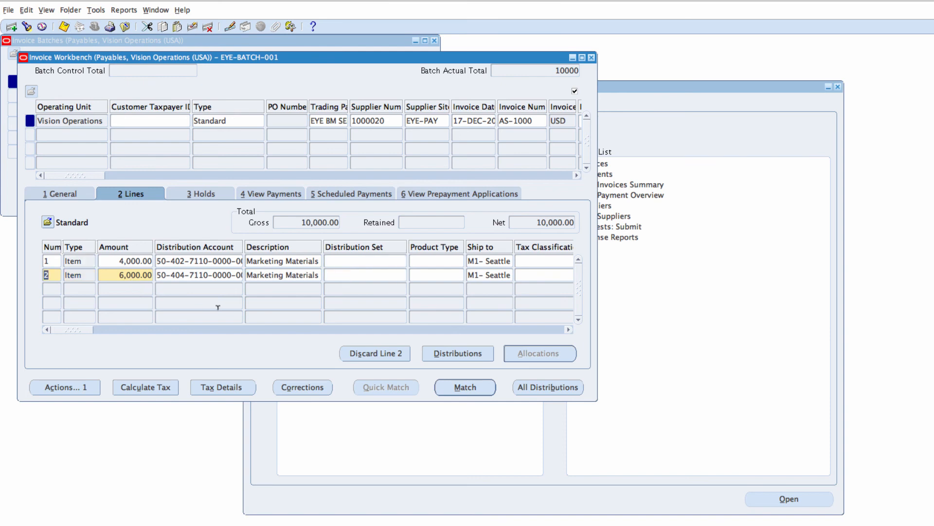
mouse_move(148, 363)
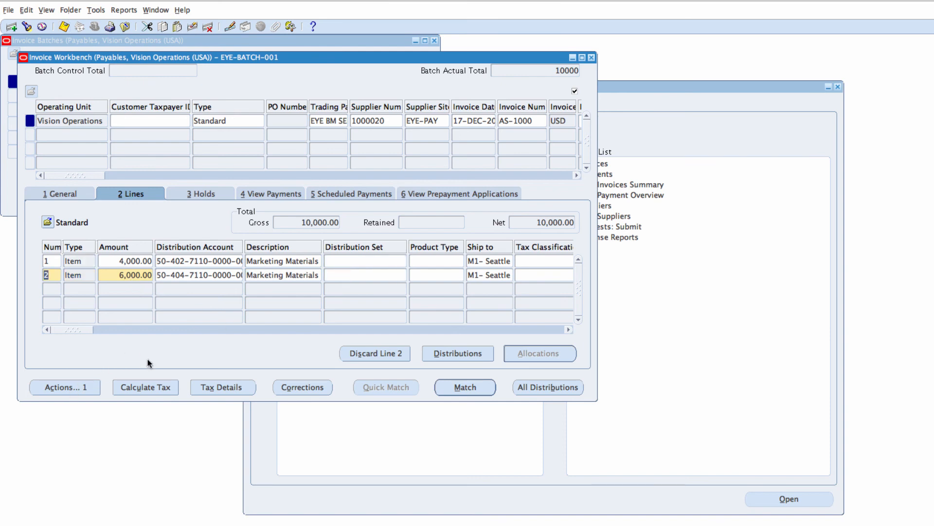
mouse_move(34, 366)
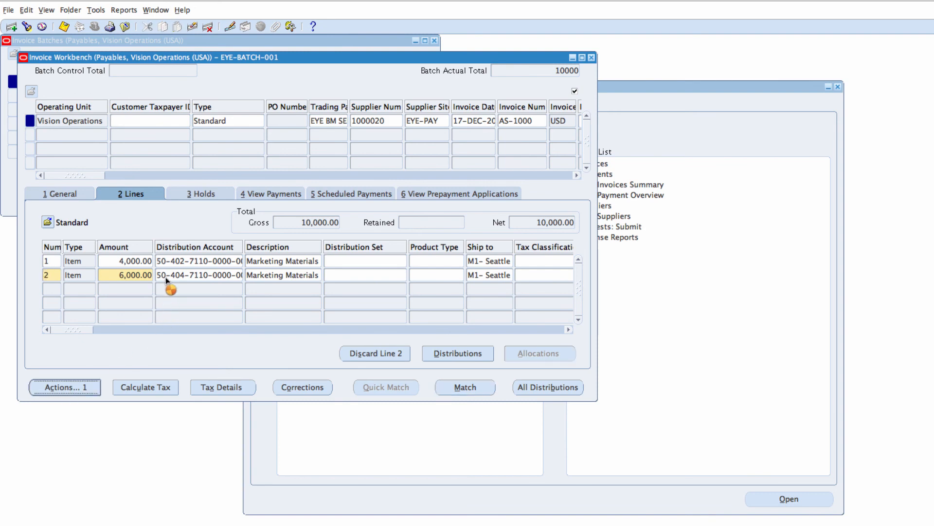
Run Validate on invoice AS-1000, calculating 690.00 tax for a 10,690.00 total.
click(65, 386)
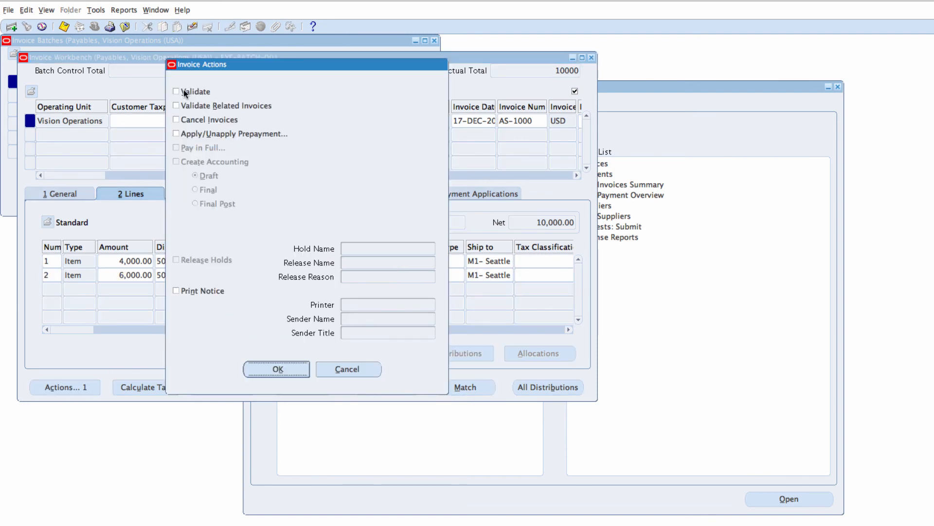
click(176, 92)
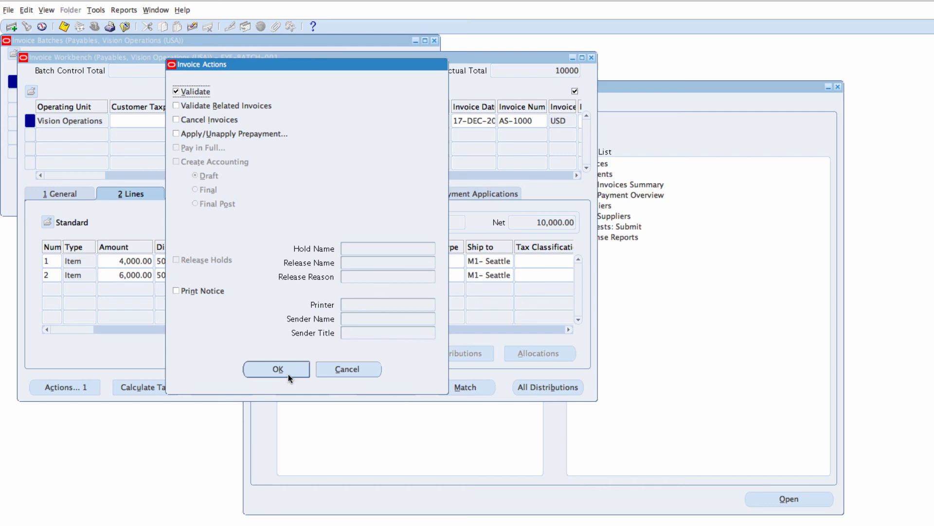
click(275, 369)
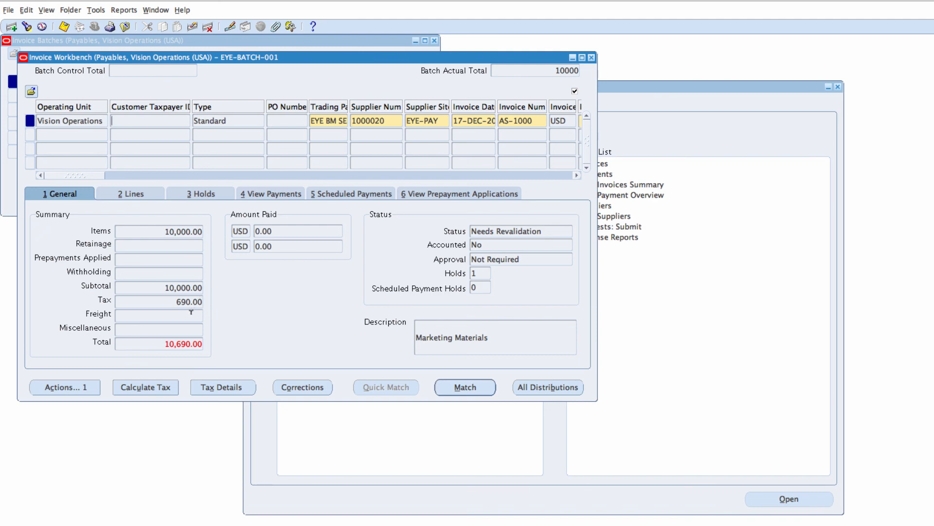
mouse_move(133, 198)
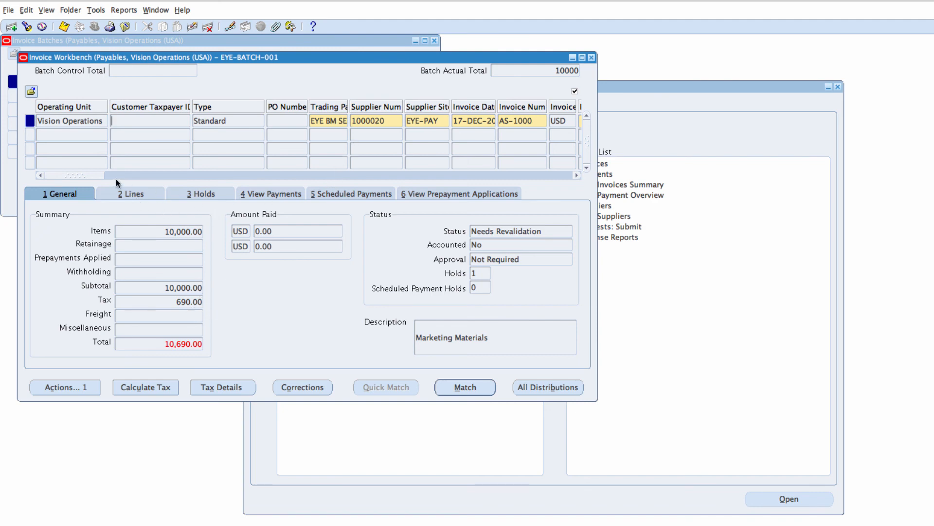
Change invoice AS-1000's amount to 10,690.00 to match the total including tax.
scroll(right, 3)
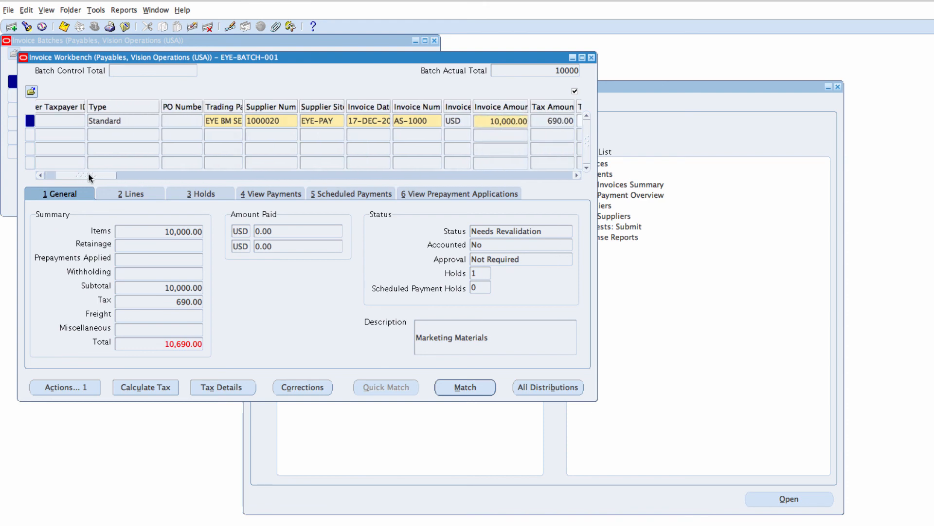
scroll(right, 3)
text(10,690)
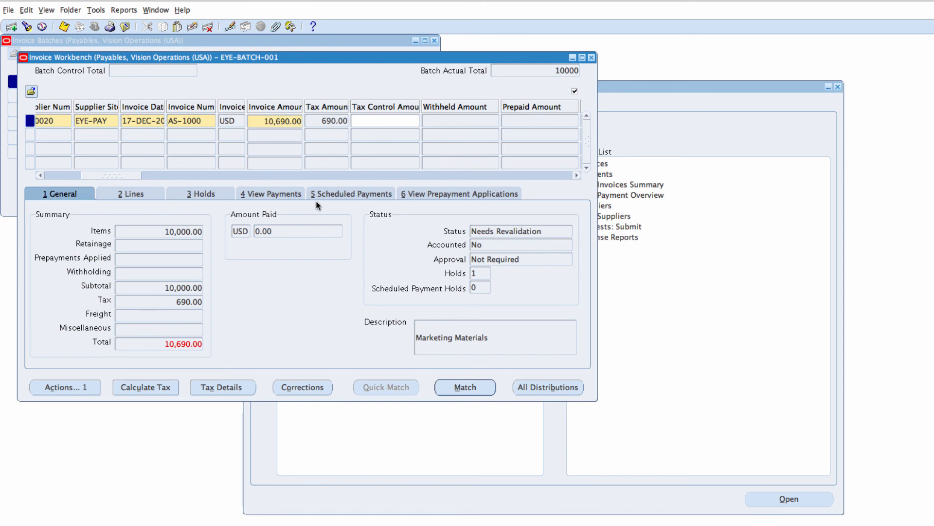
click(327, 120)
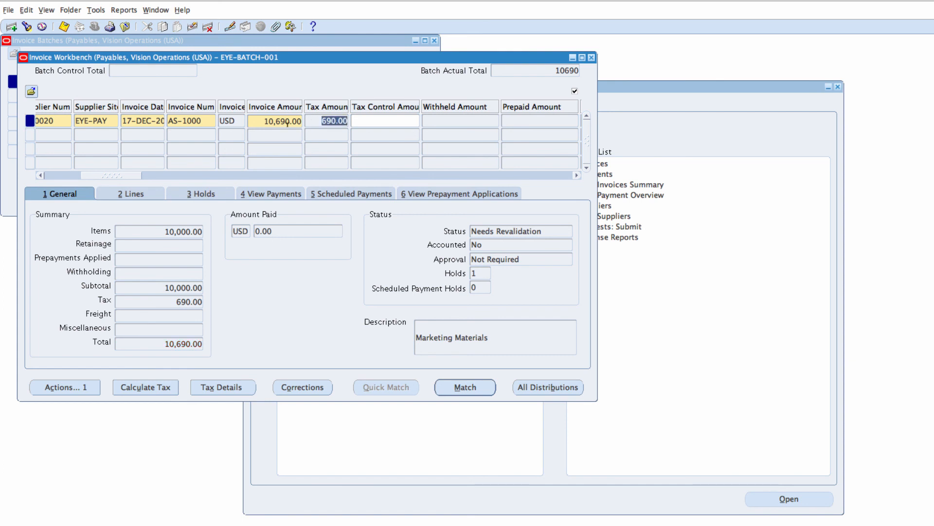
mouse_move(125, 384)
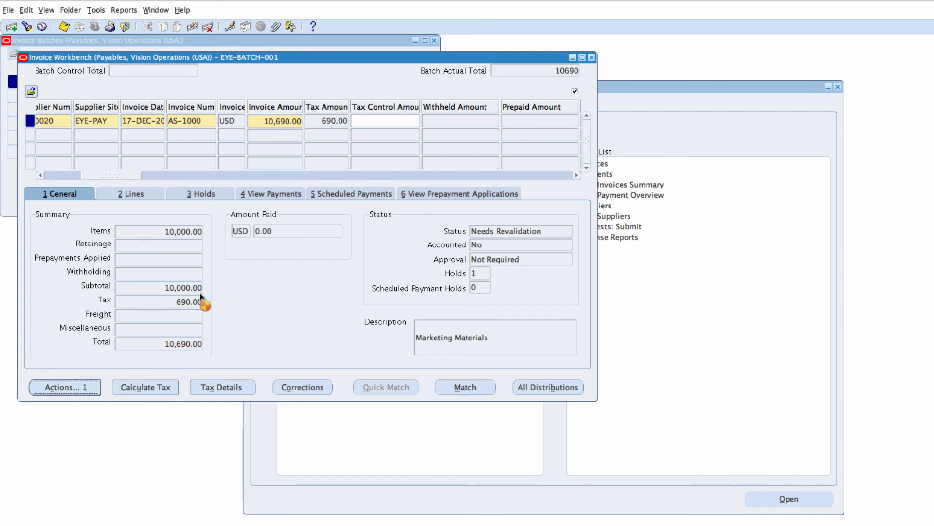
Run Validate from Invoice Actions so invoice AS-1000 shows Validated with no holds.
click(63, 387)
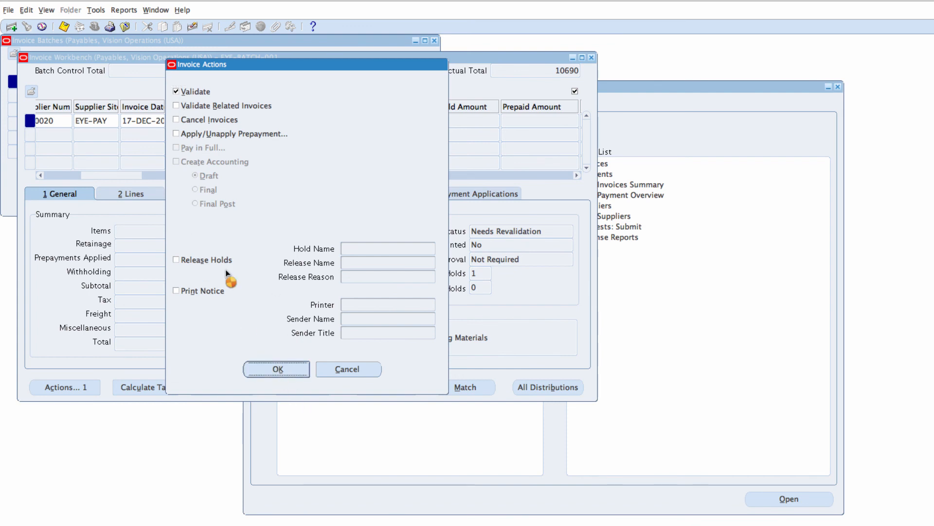
mouse_move(211, 226)
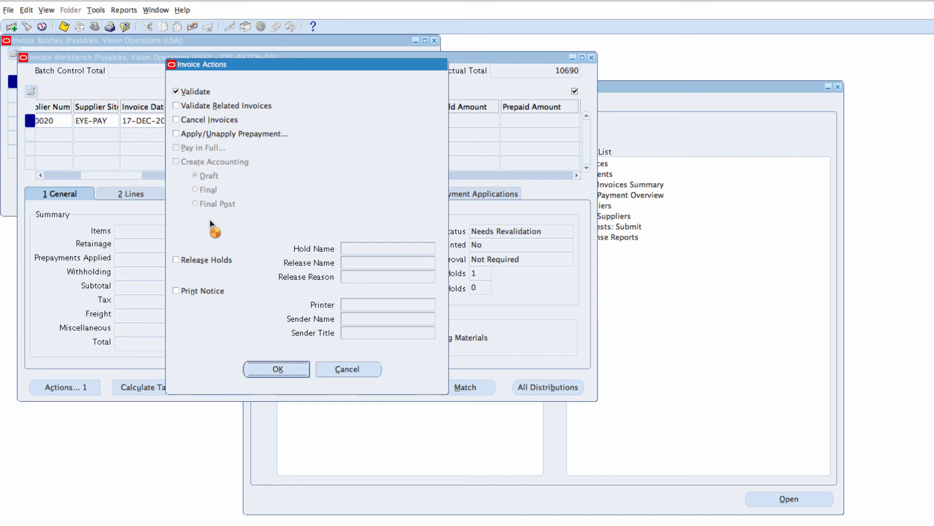
click(276, 369)
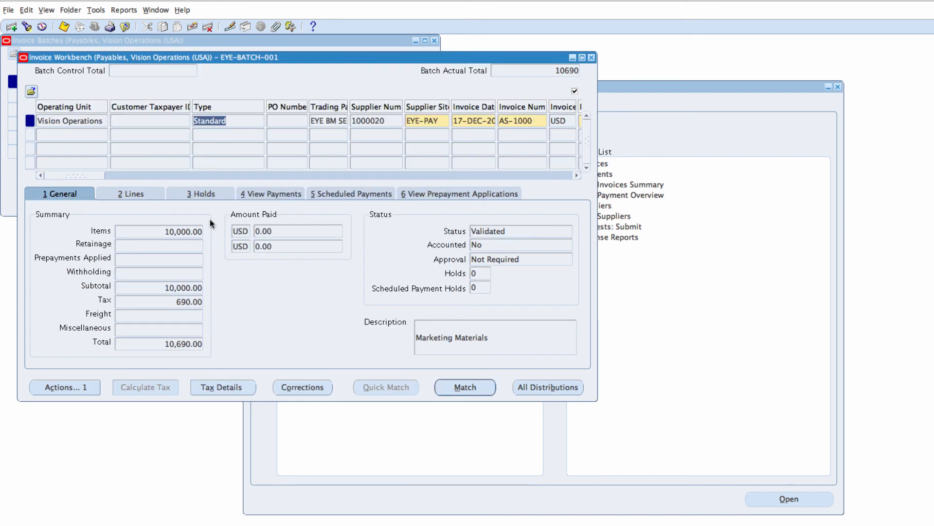
mouse_move(498, 220)
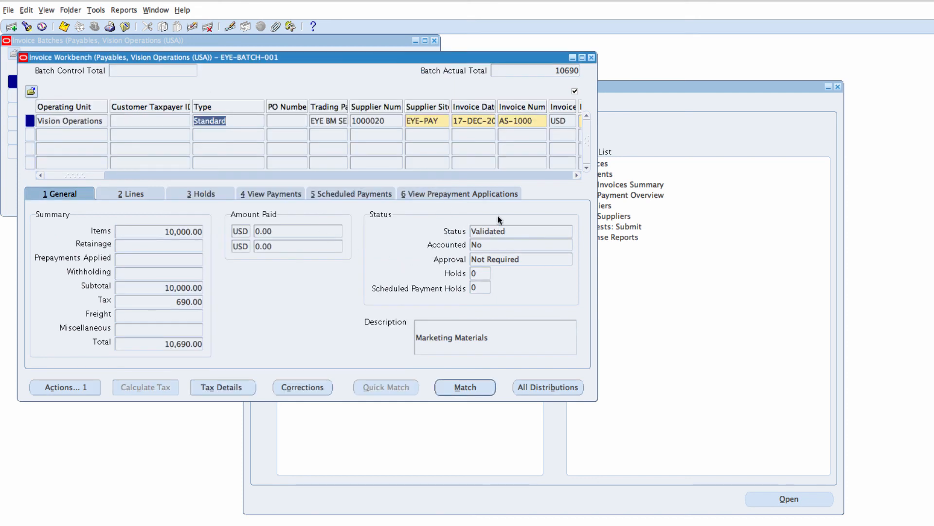
mouse_move(217, 327)
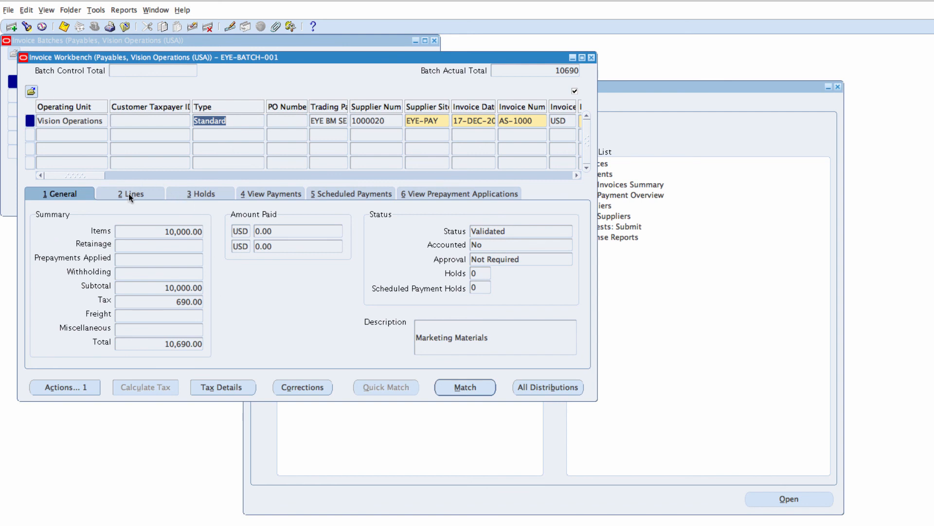
mouse_move(143, 362)
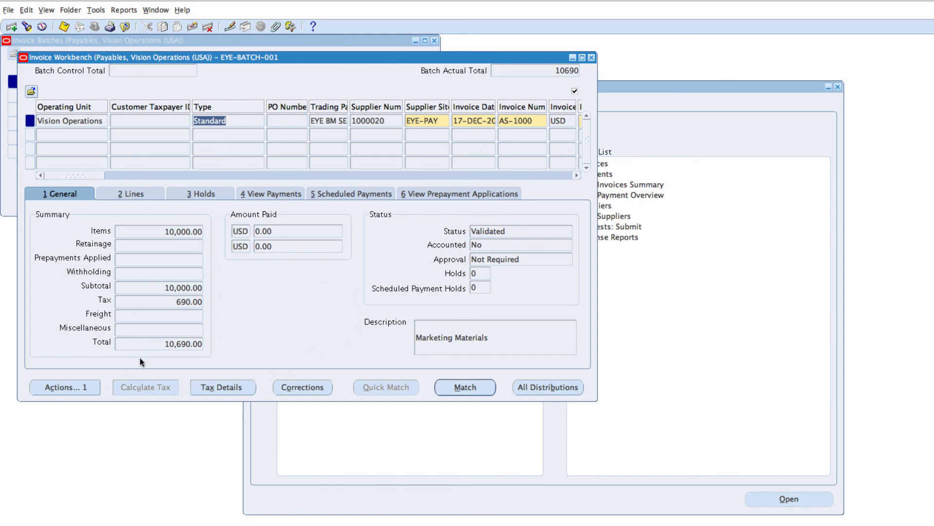
mouse_move(60, 43)
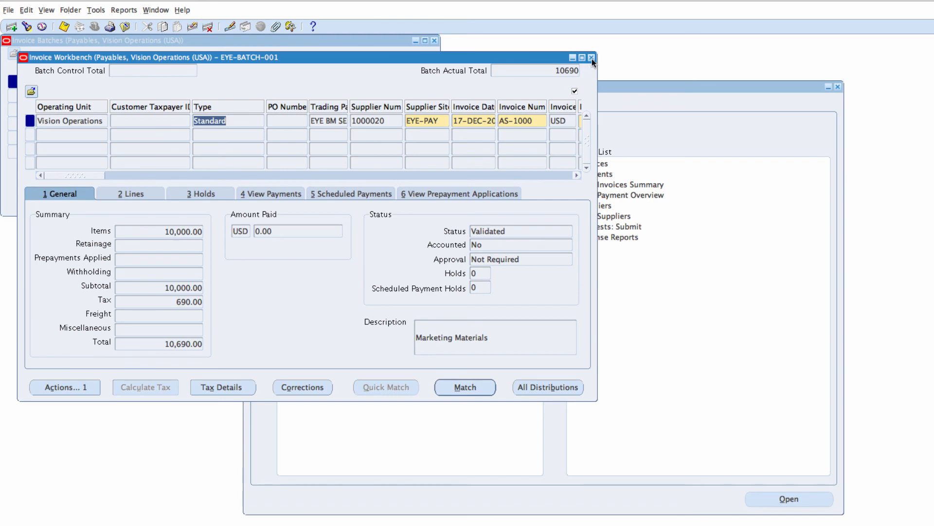
Close the Invoice Workbench and Invoice Batches windows, returning to the Payables Navigator.
click(592, 57)
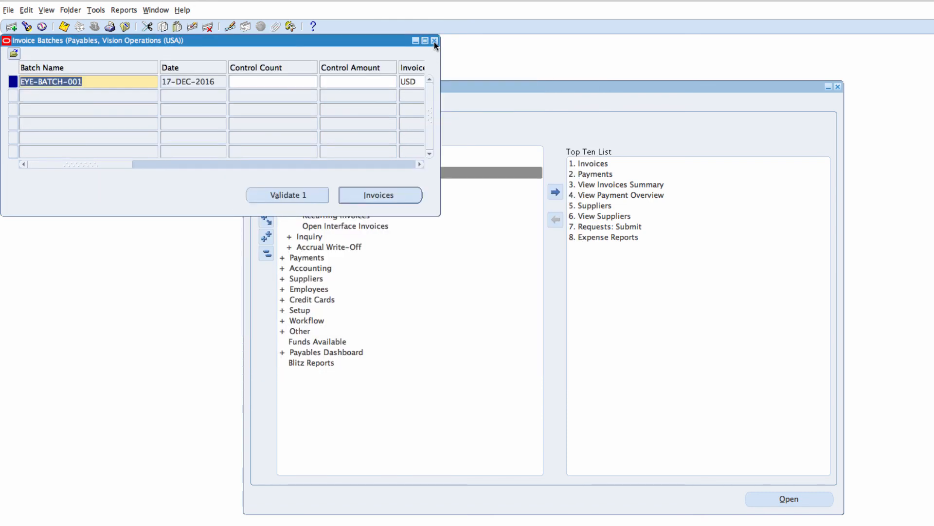
click(434, 41)
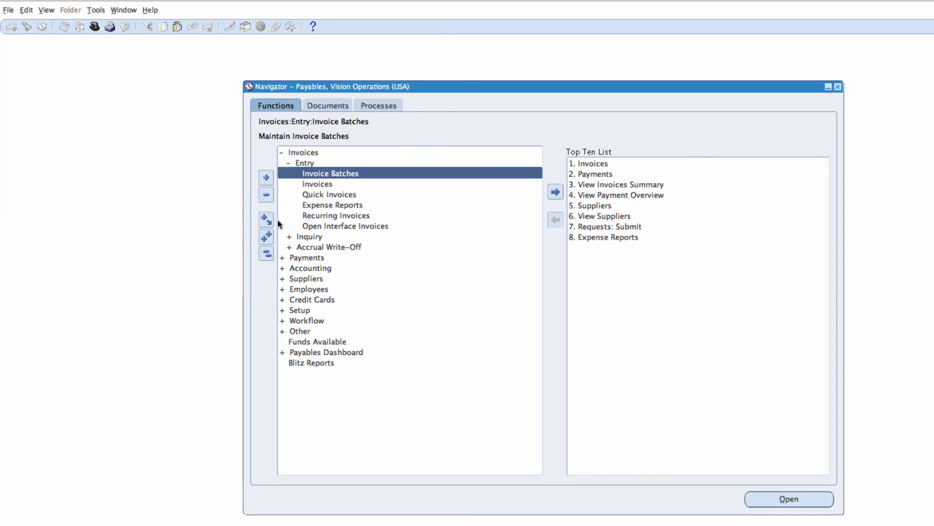
mouse_move(91, 78)
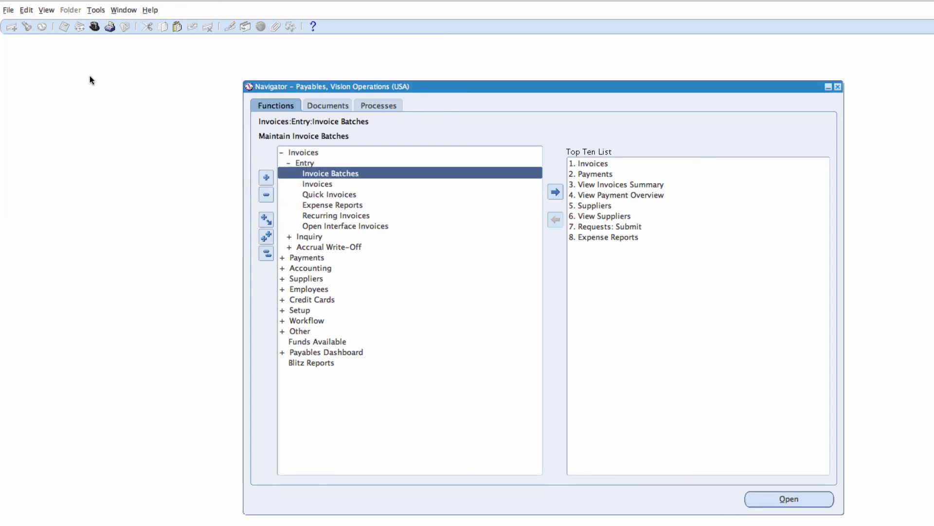